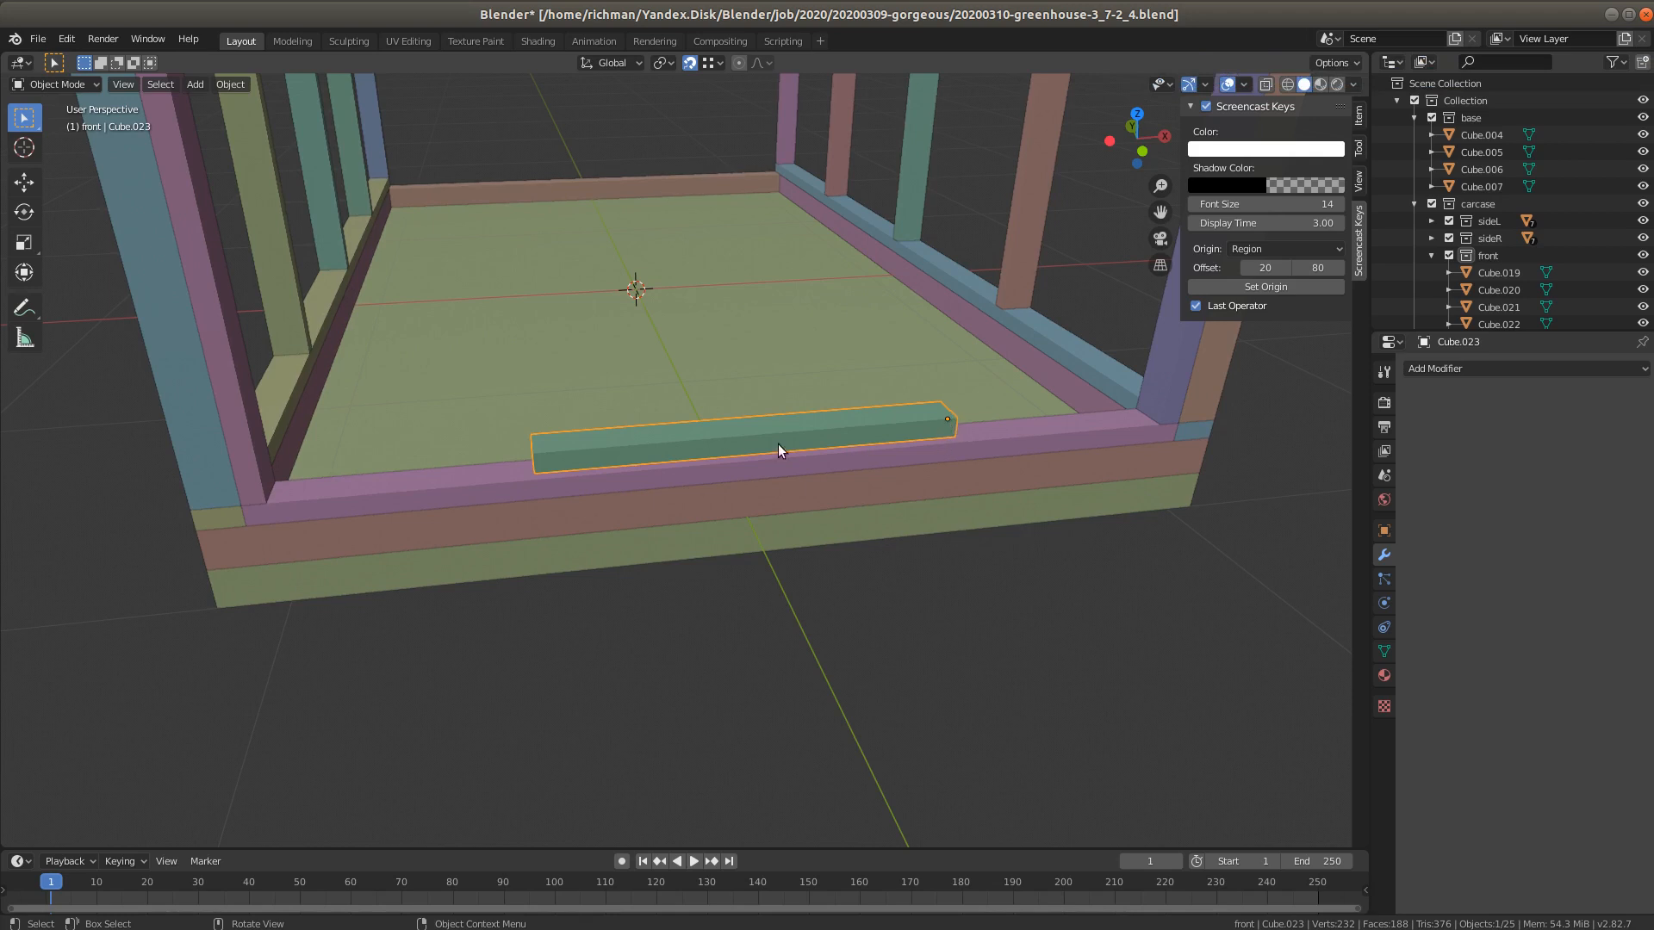
pyautogui.moveTo(767, 444)
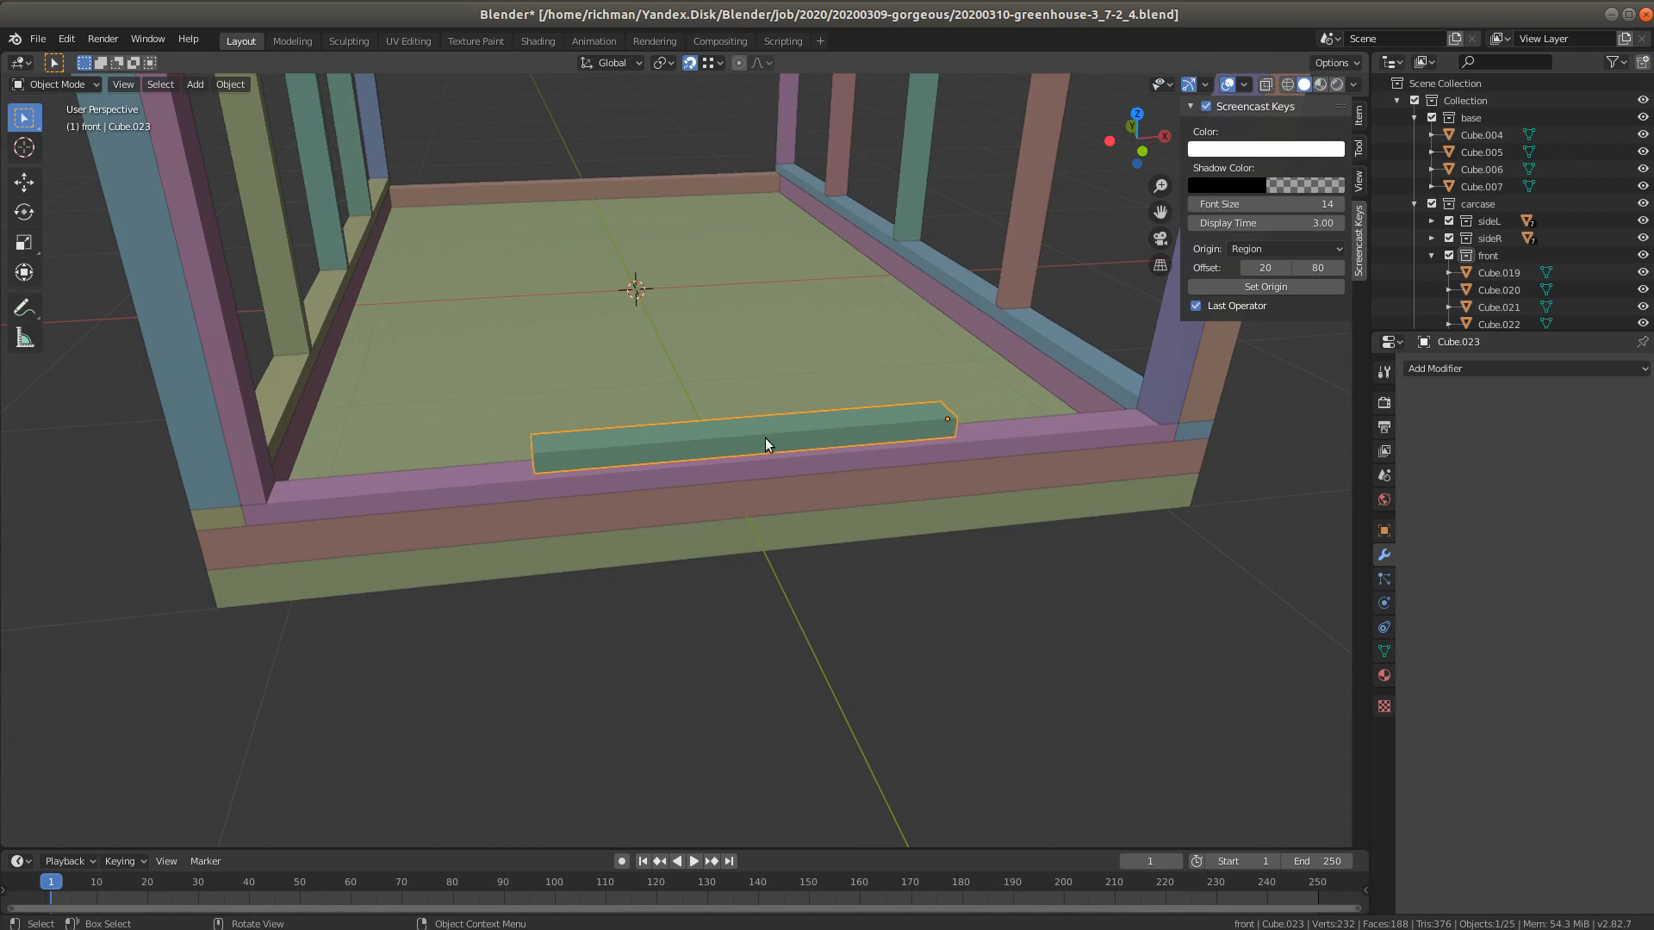
pyautogui.moveTo(732, 426)
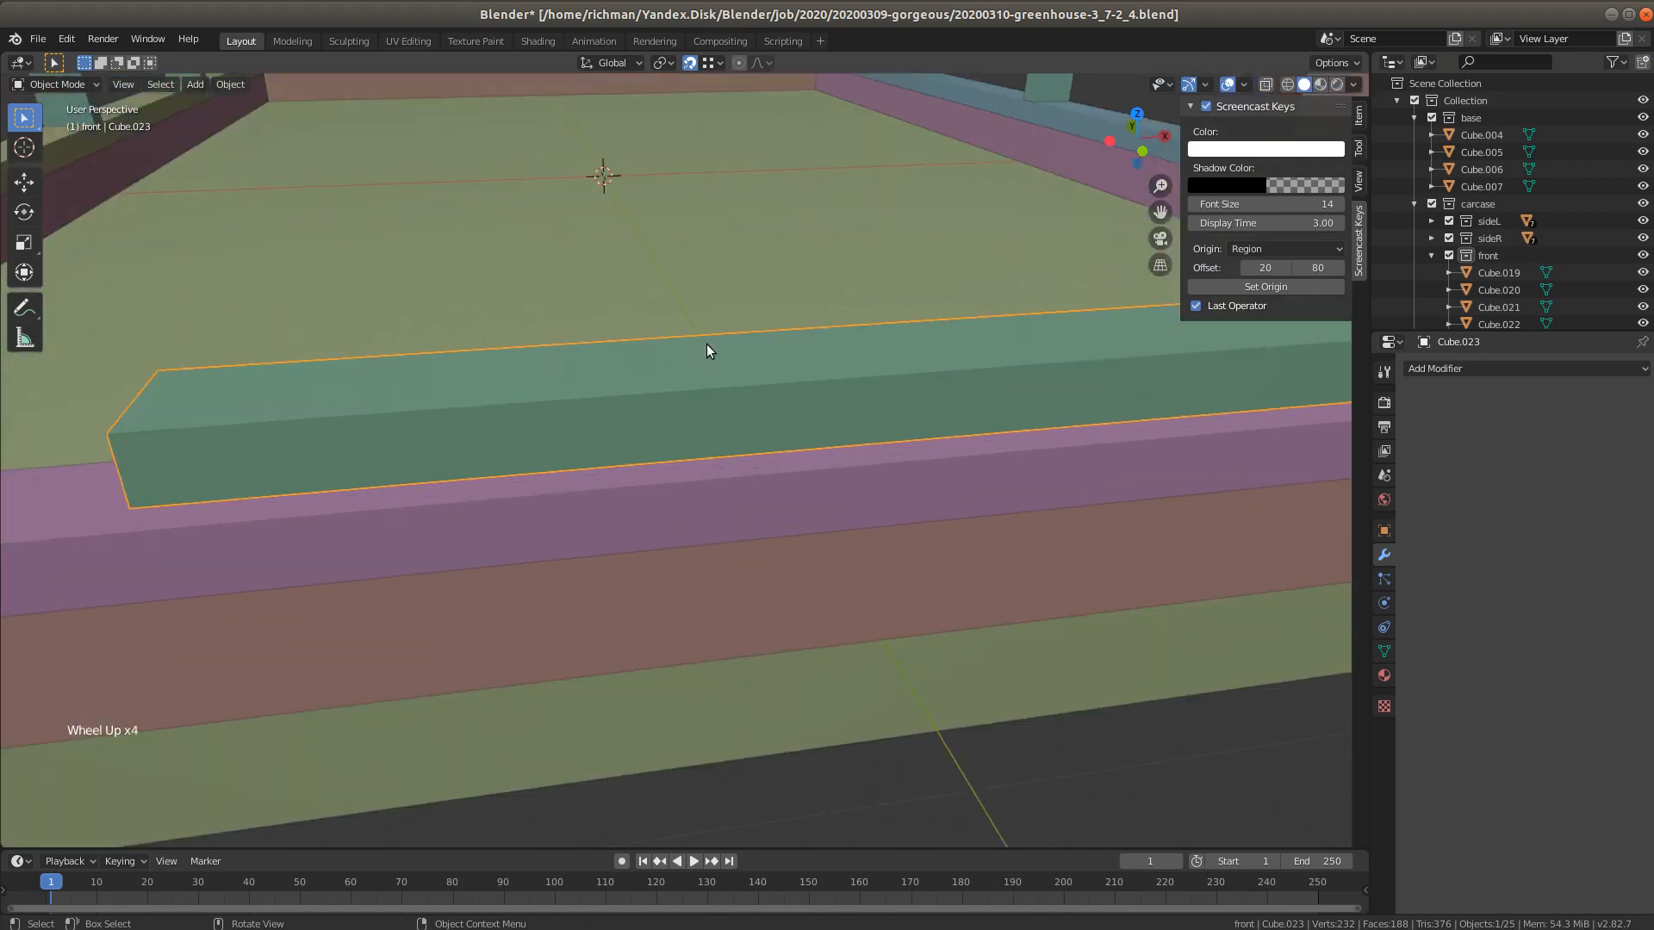
# Set the front board Cube.023's origin to its geometry centre via Set Origin > Origin to Geometry
pyautogui.scroll(-3)
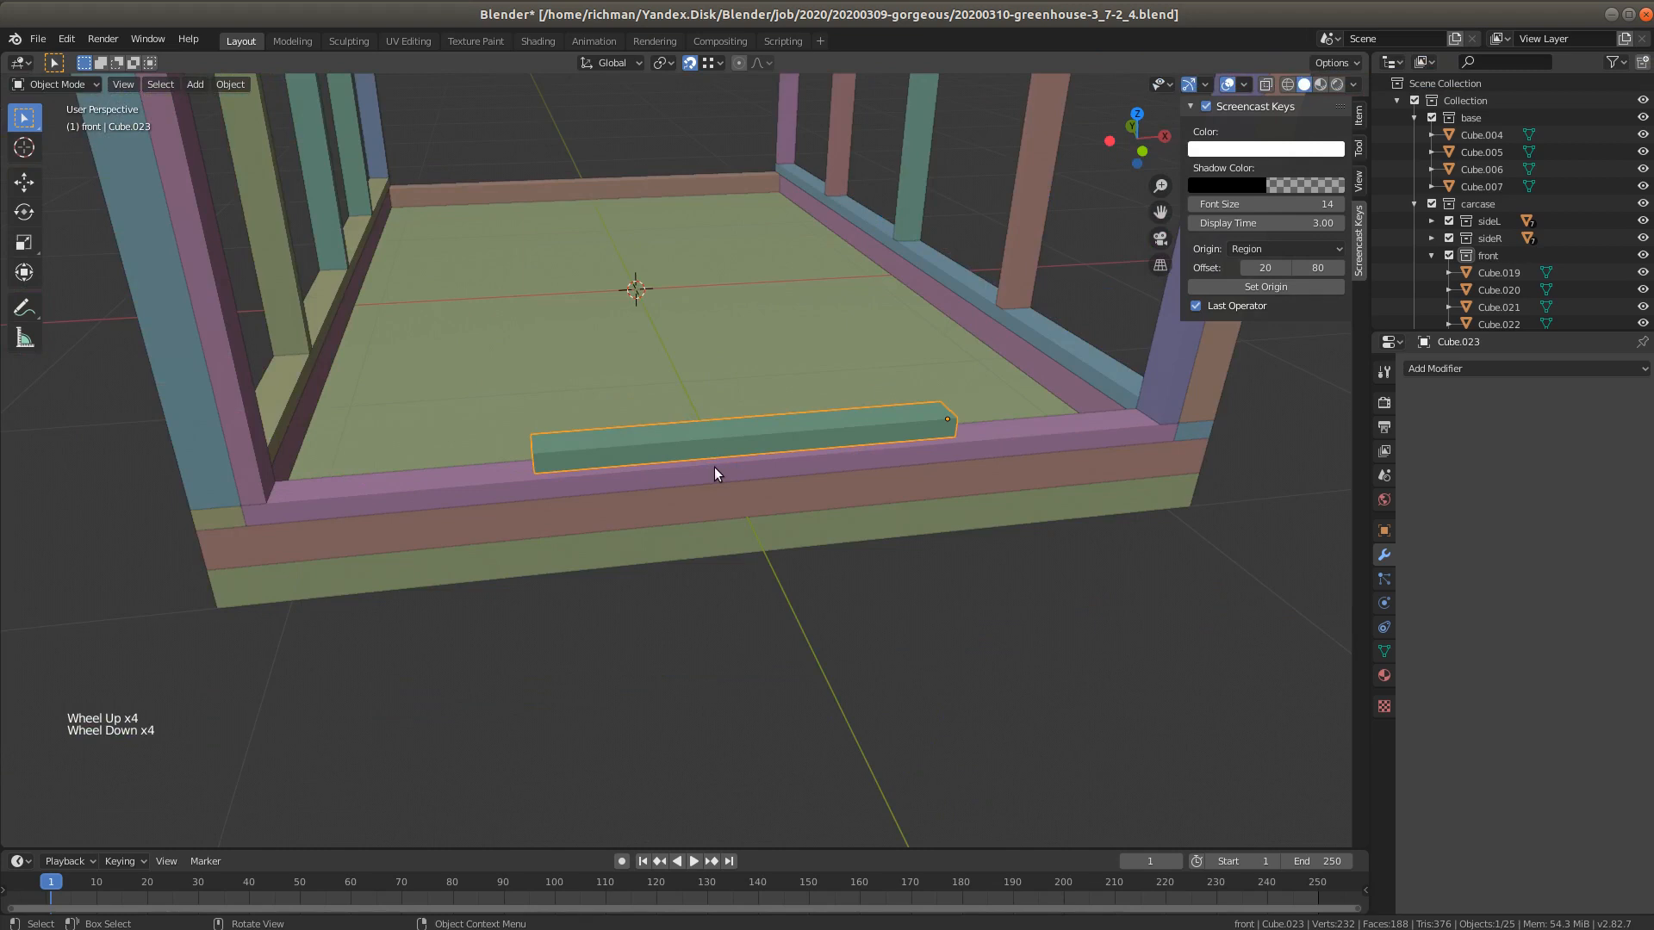
pyautogui.rightClick(714, 474)
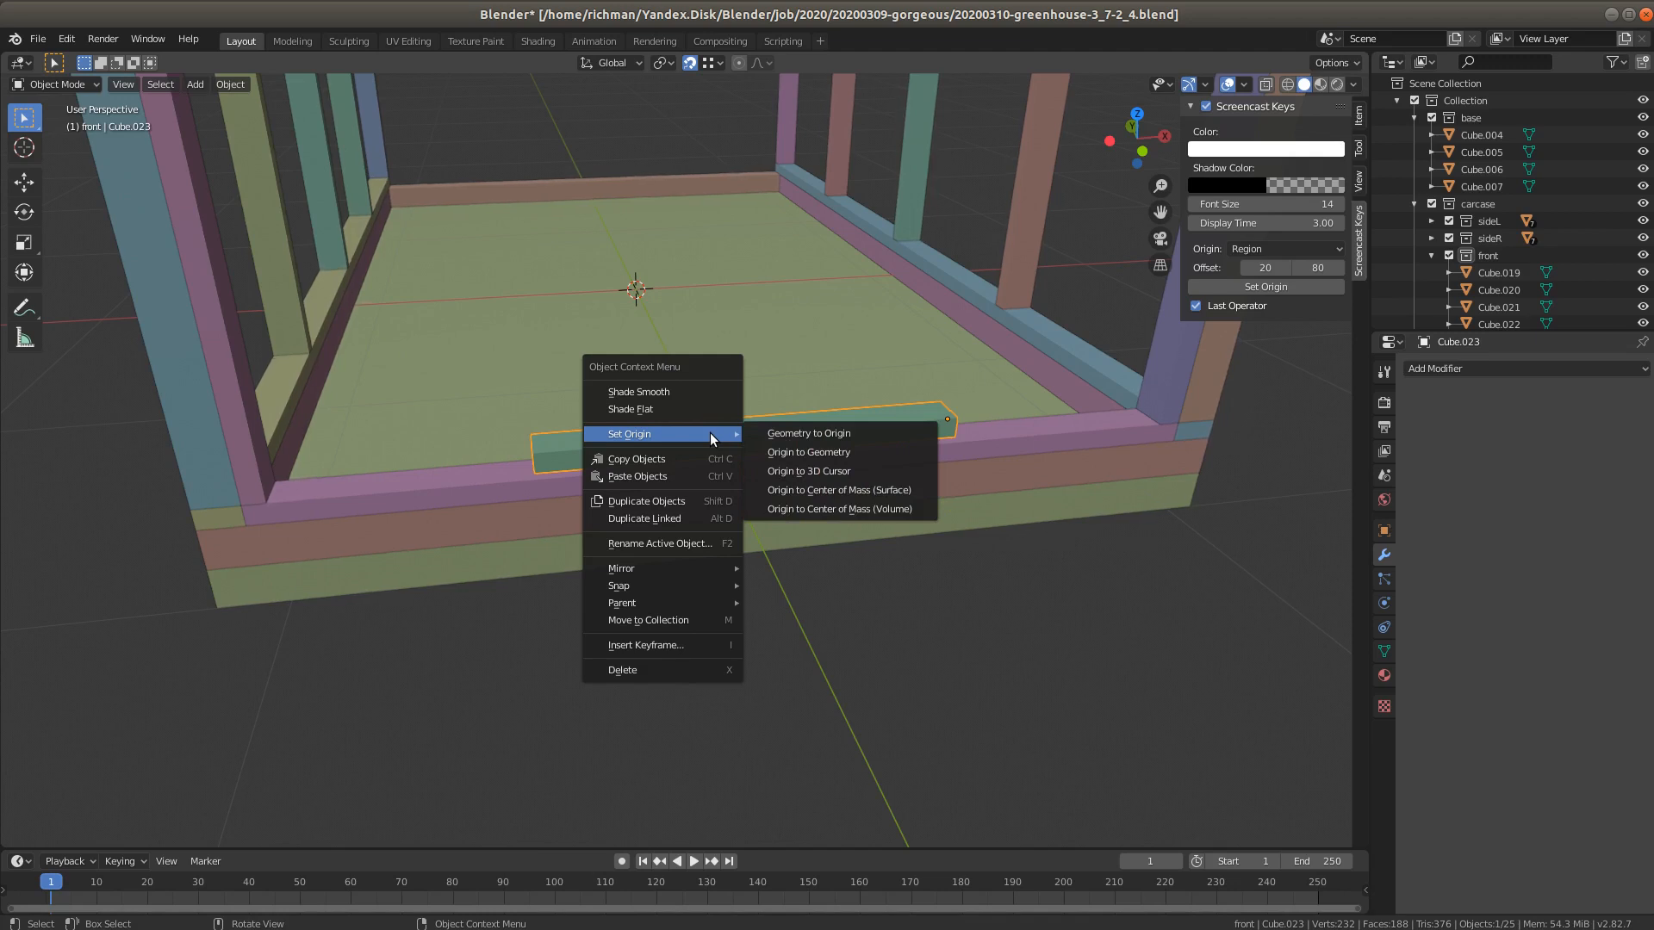
pyautogui.moveTo(648, 372)
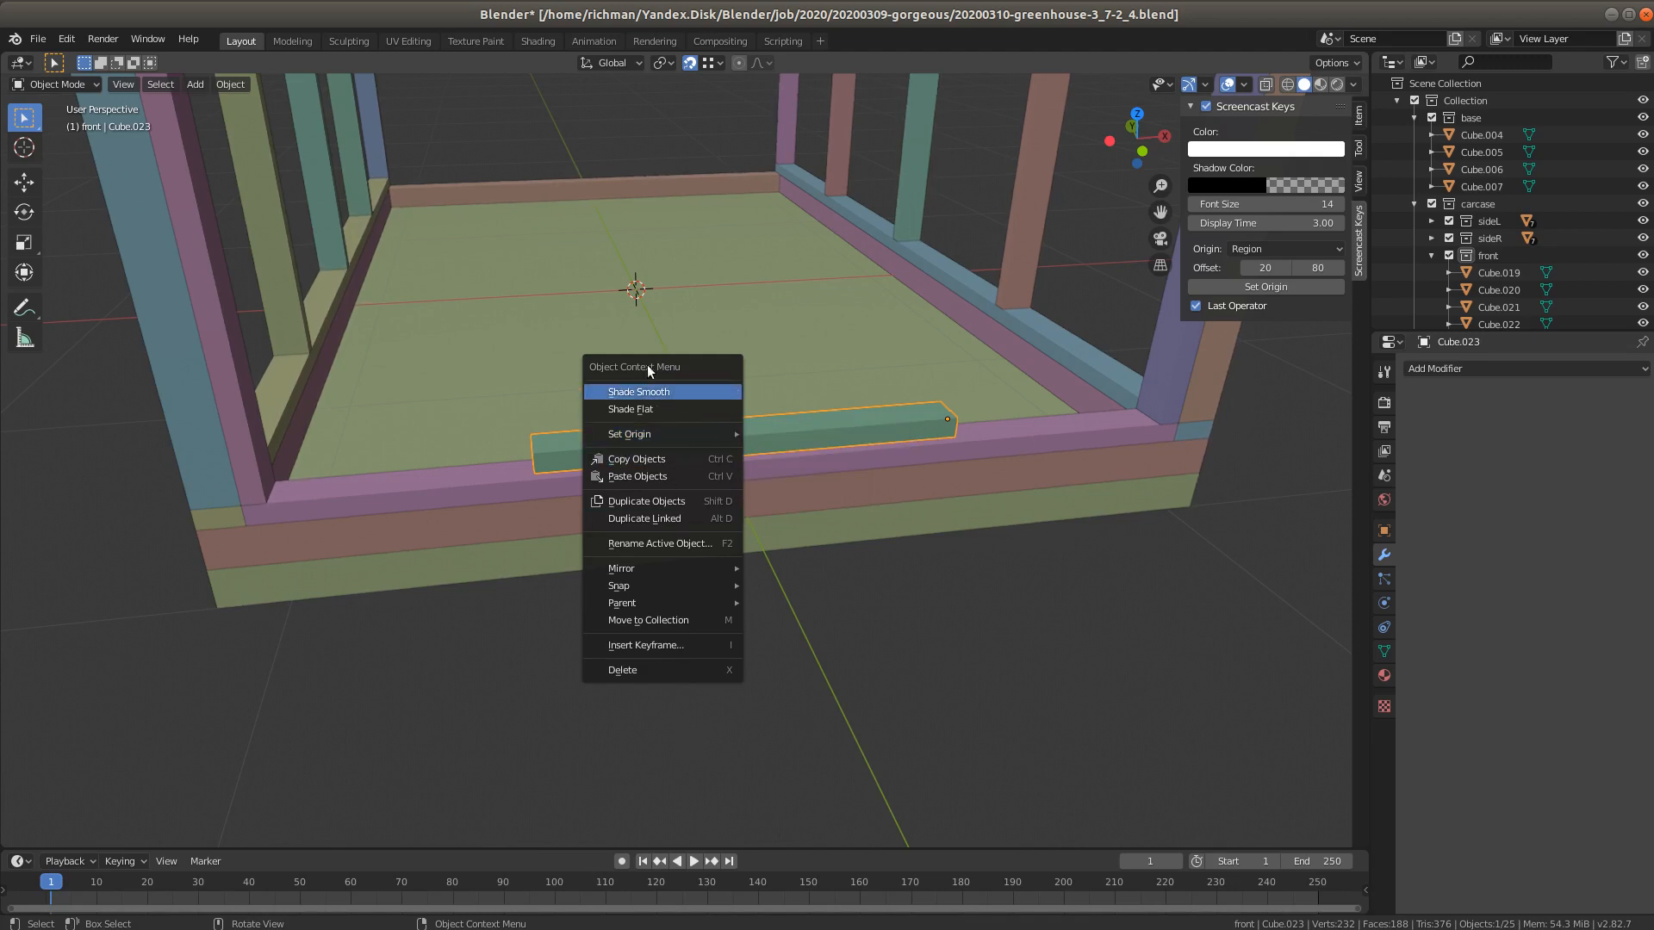
pyautogui.moveTo(627, 434)
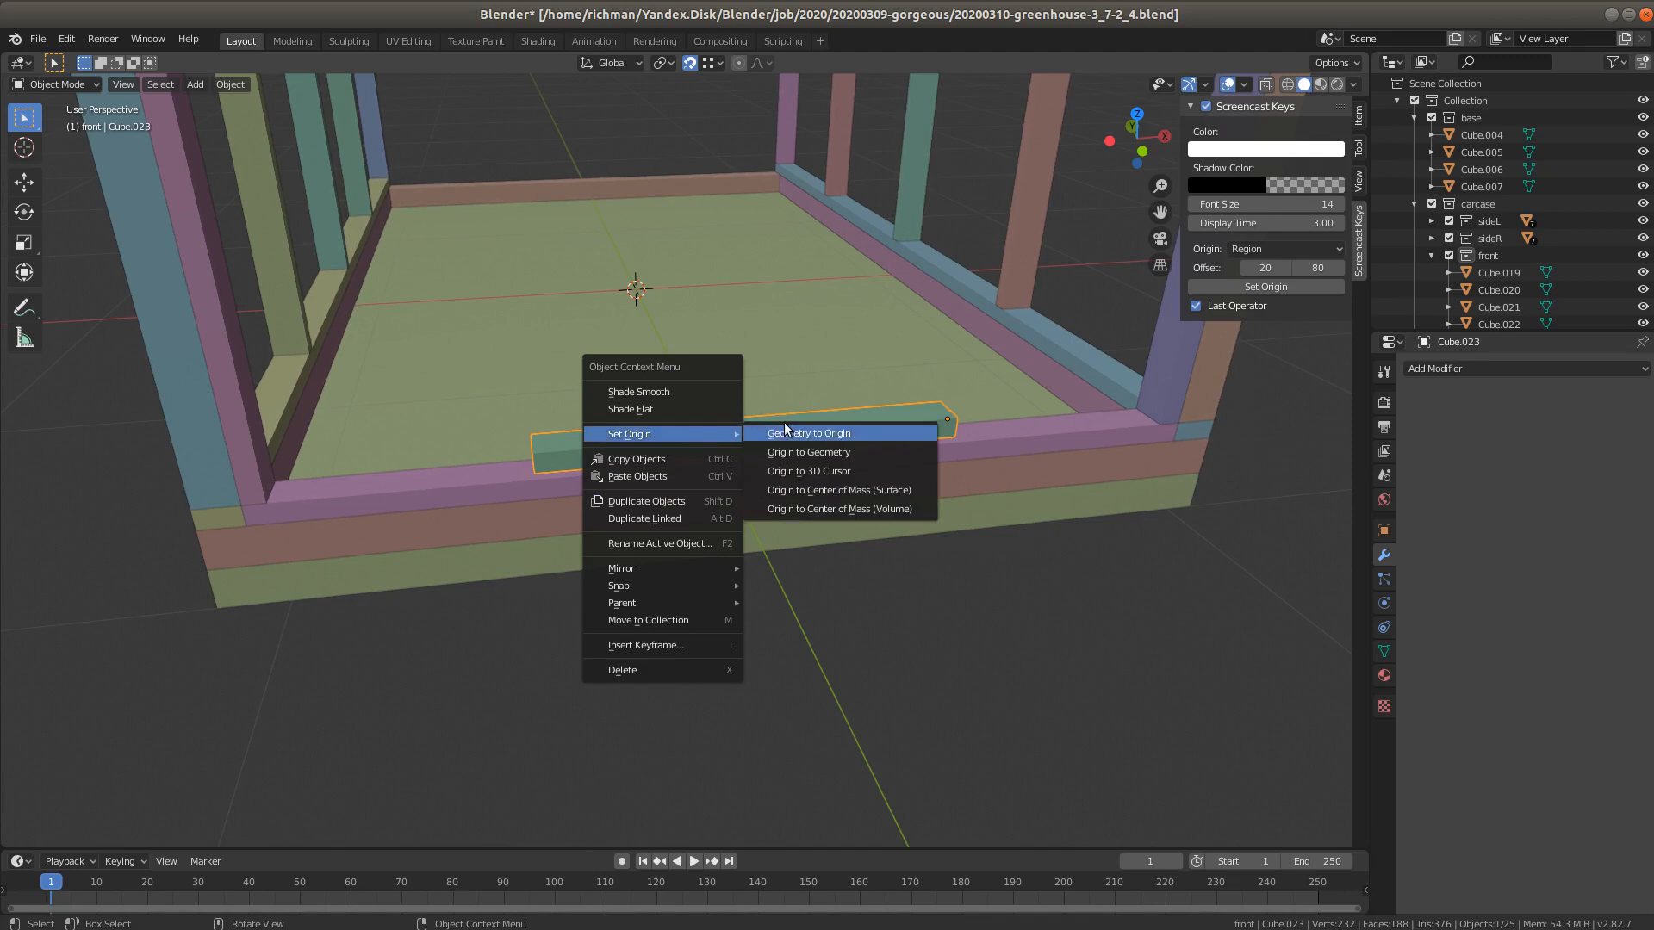
pyautogui.moveTo(806, 451)
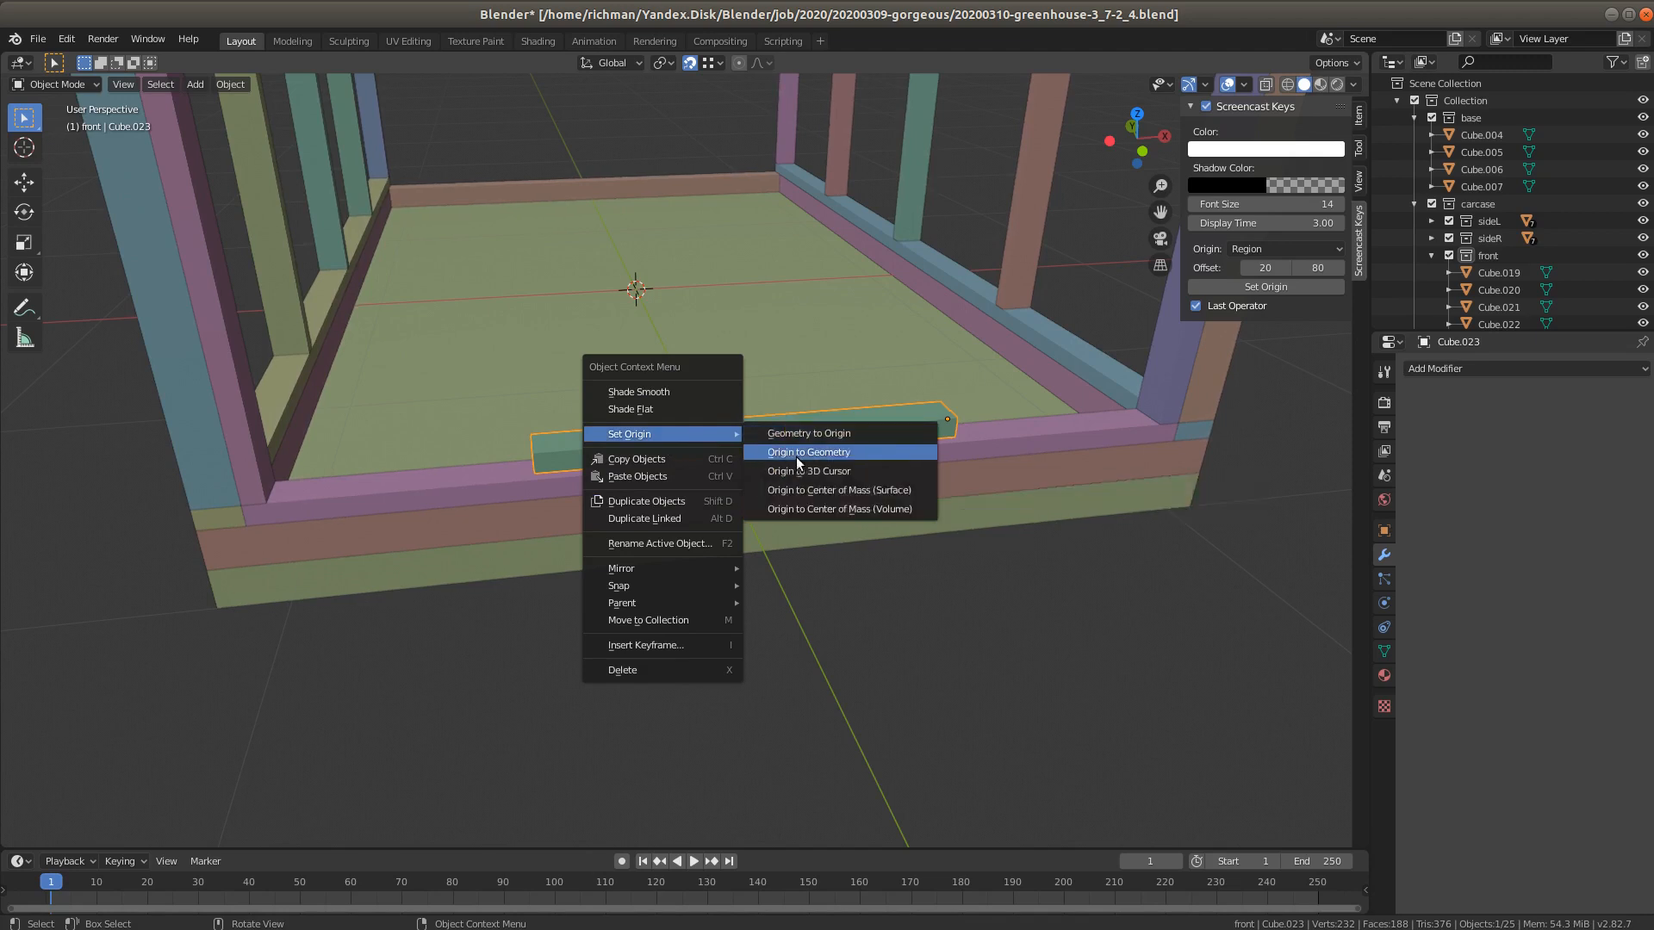
pyautogui.click(808, 452)
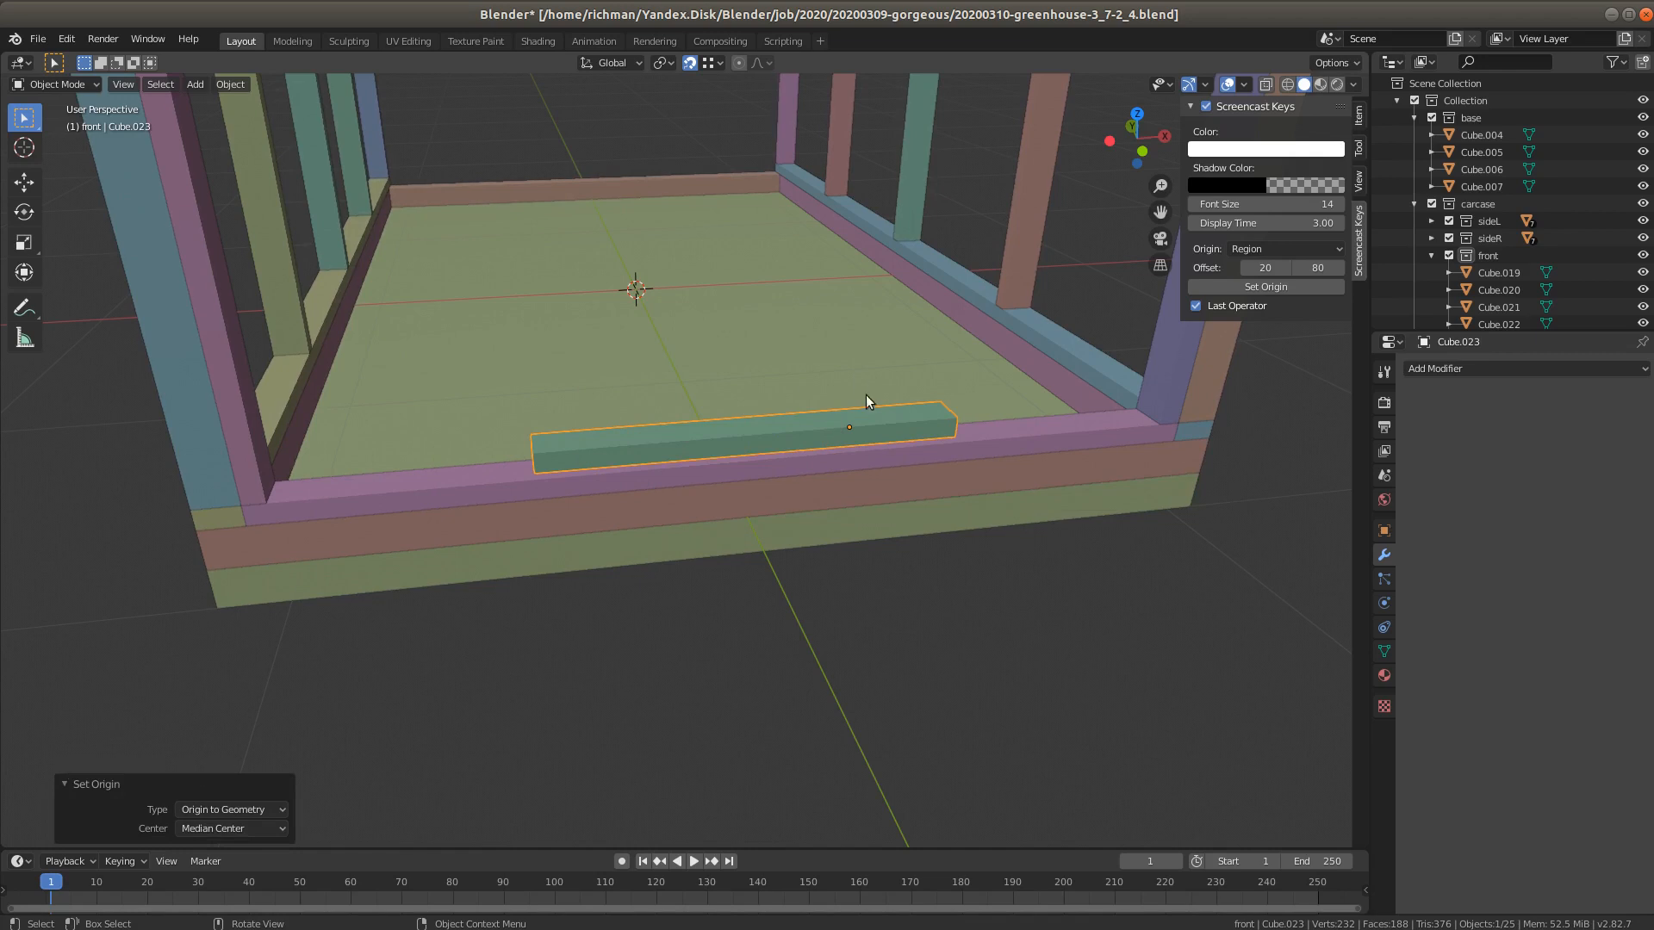
pyautogui.moveTo(854, 437)
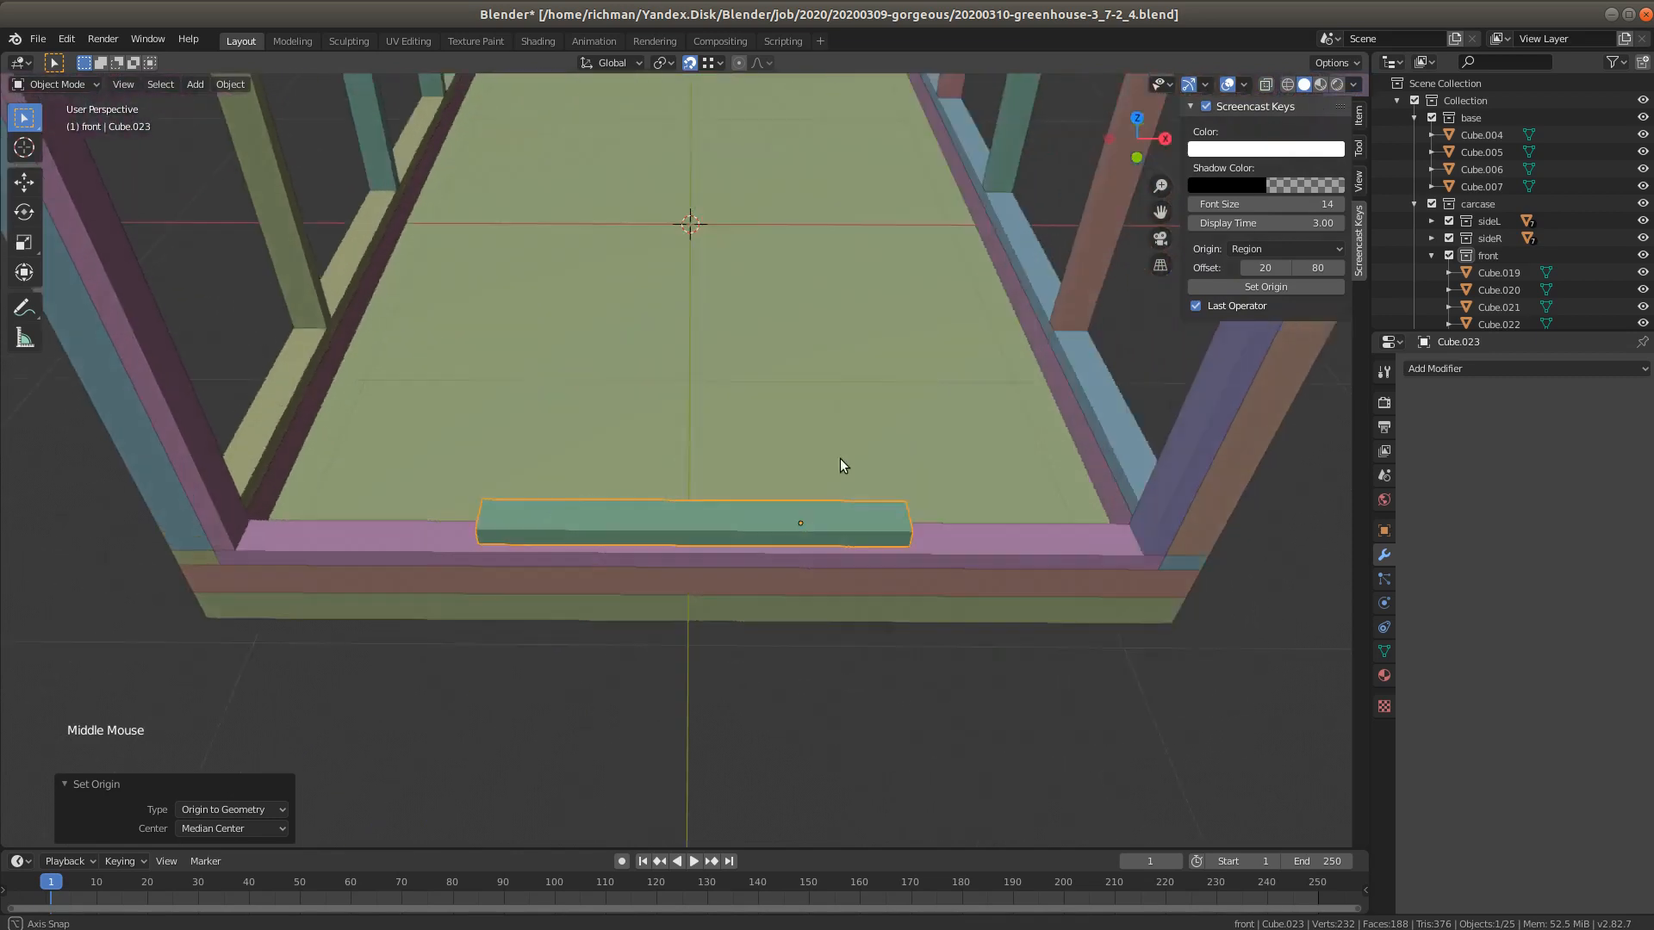
pyautogui.moveTo(843, 467); pyautogui.dragTo(800, 518)
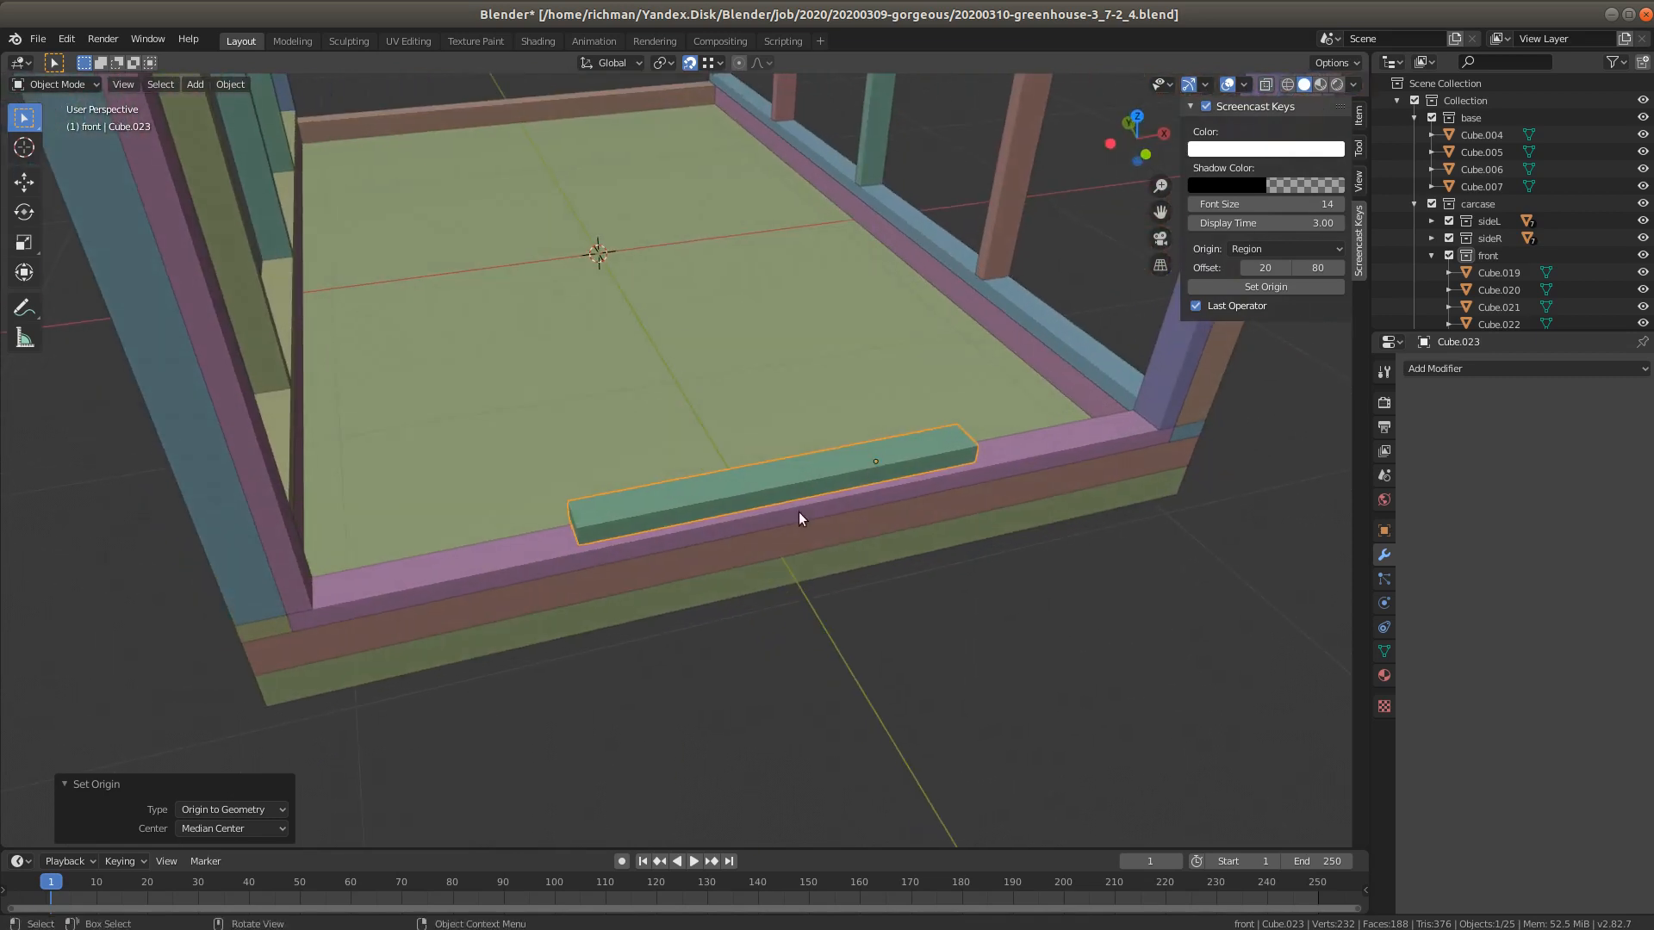
pyautogui.moveTo(801, 496)
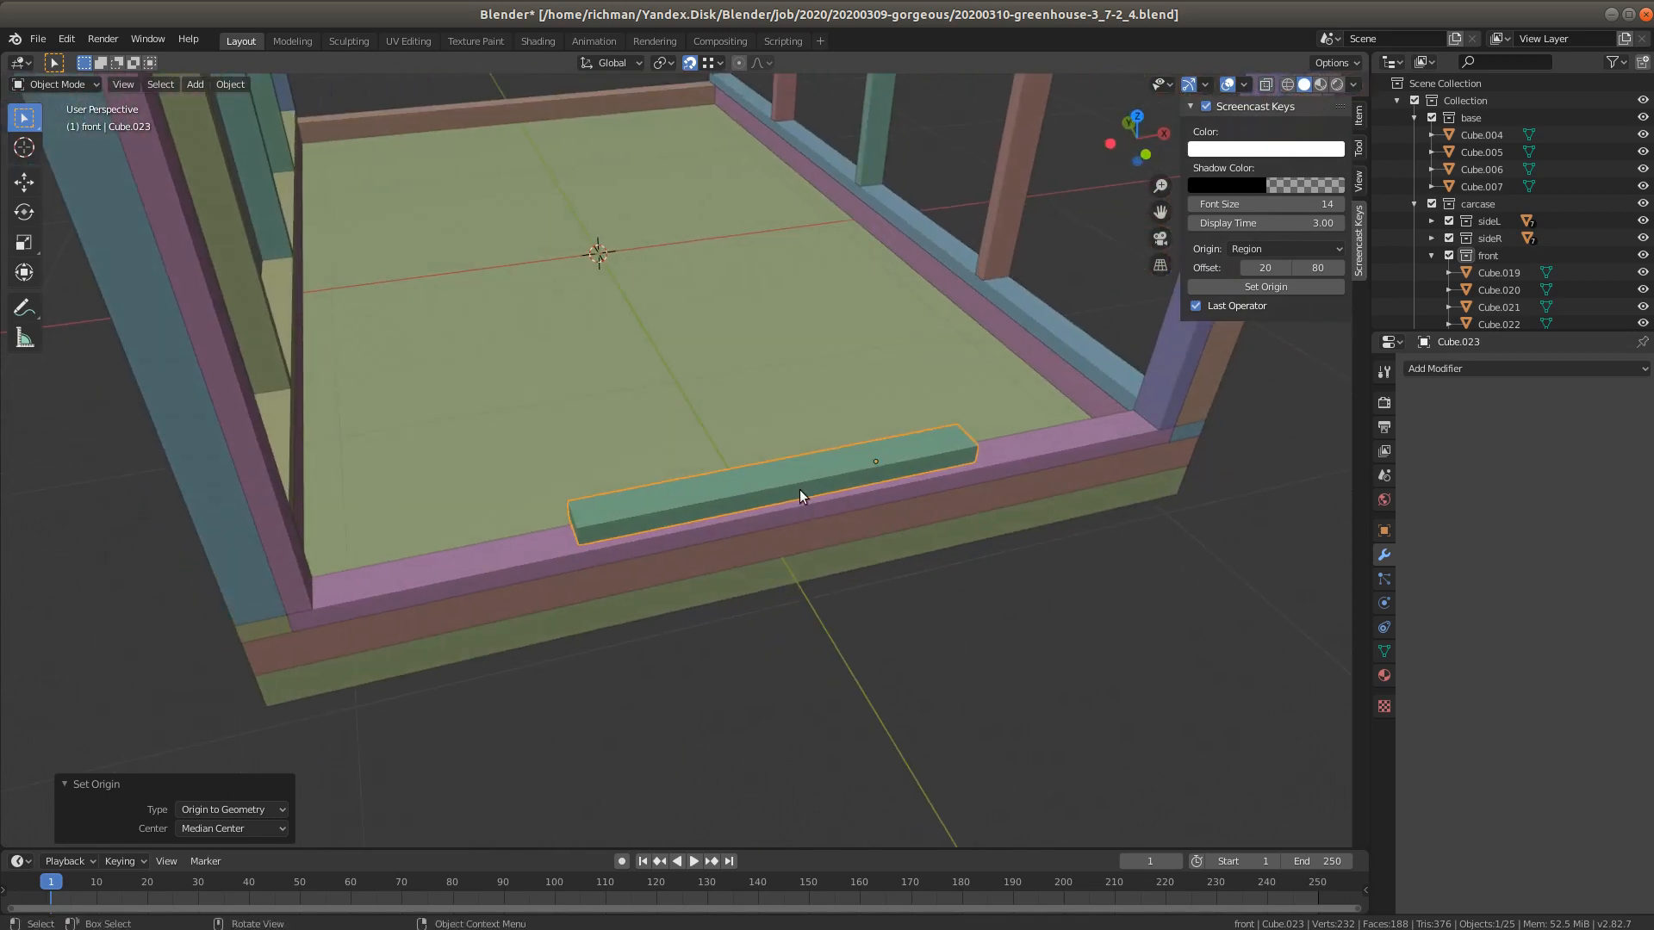
pyautogui.moveTo(786, 446)
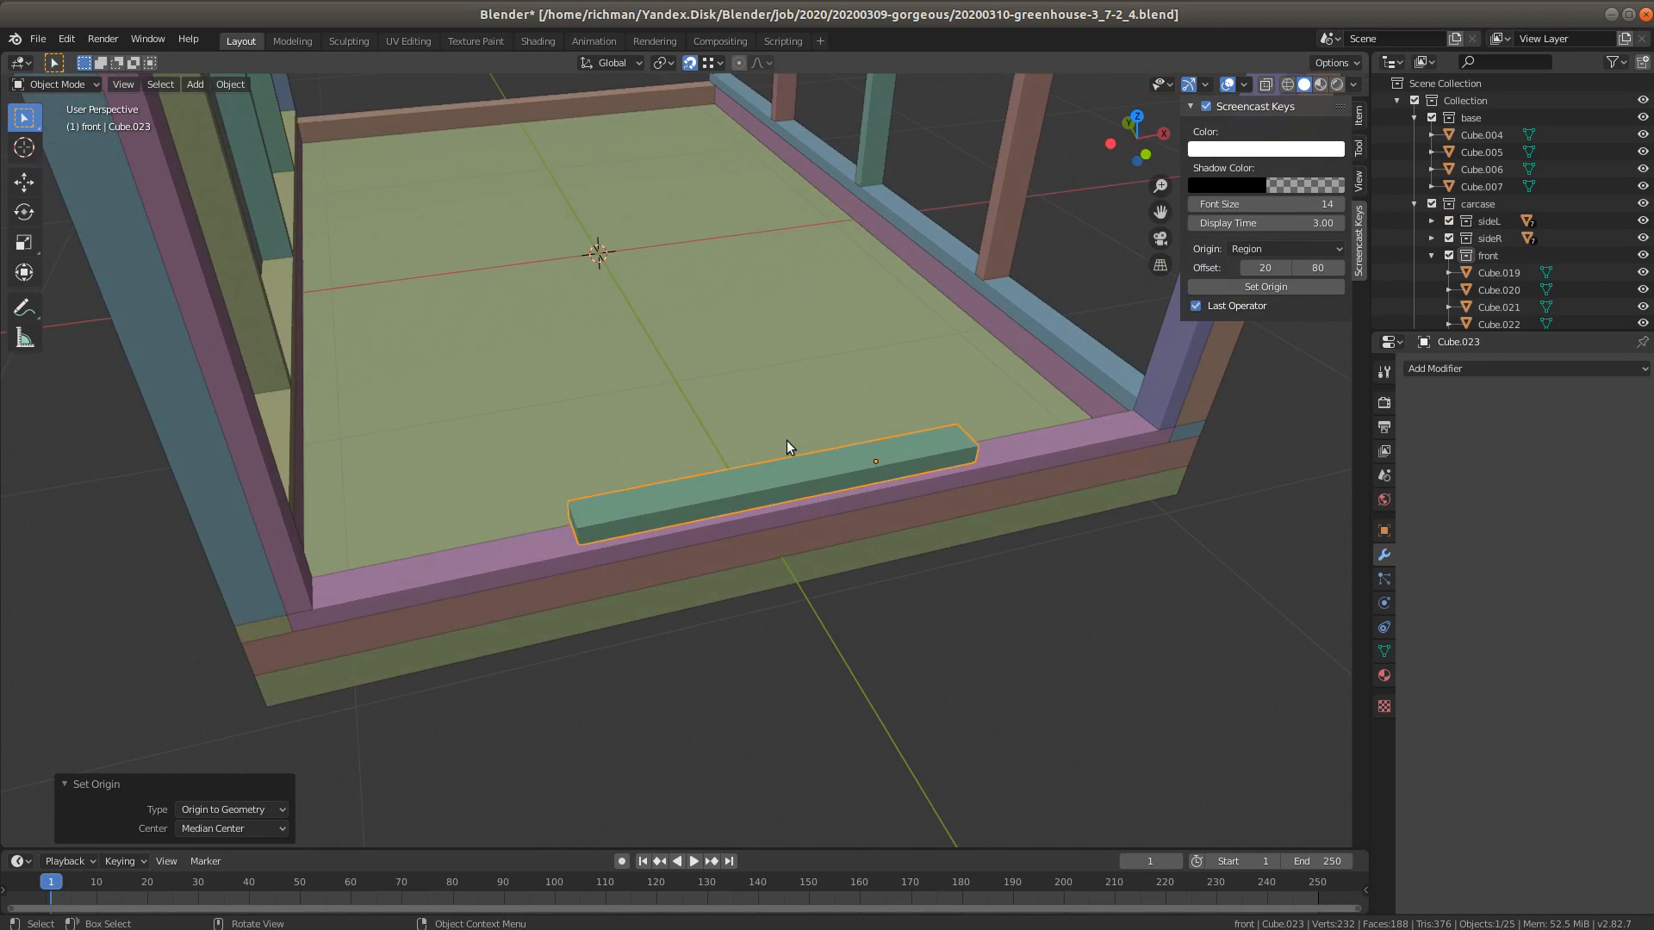
# Apply All Transforms (location, rotation, scale) to Cube.023 with Ctrl+A
pyautogui.press('ctrl+a')
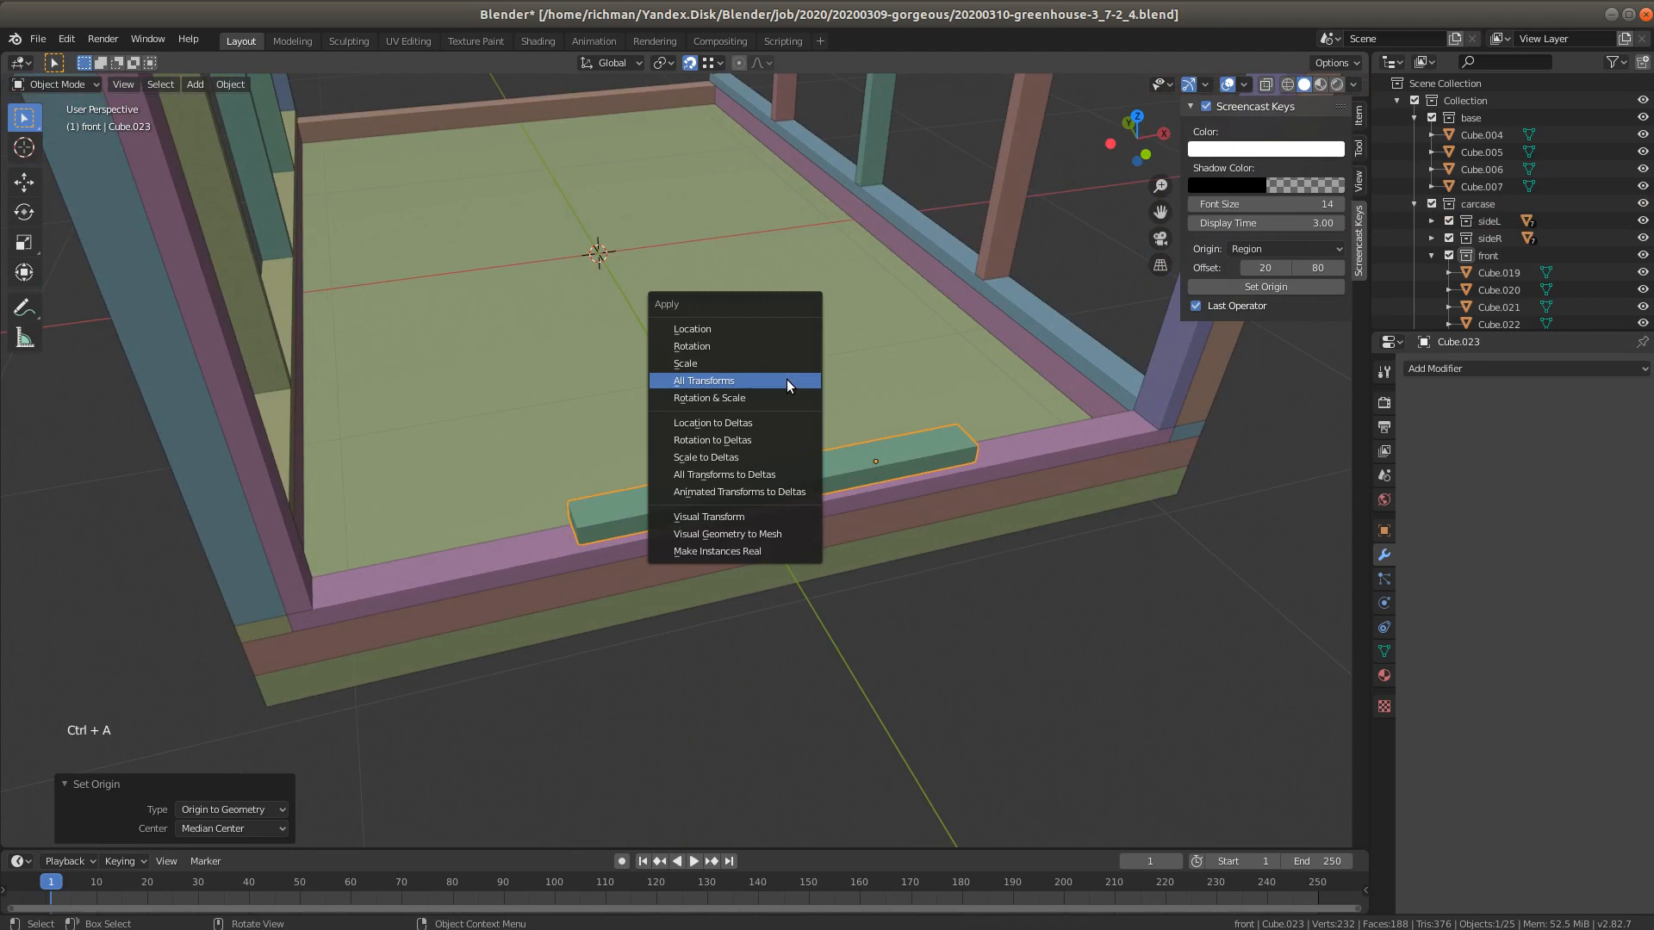
pyautogui.moveTo(747, 382)
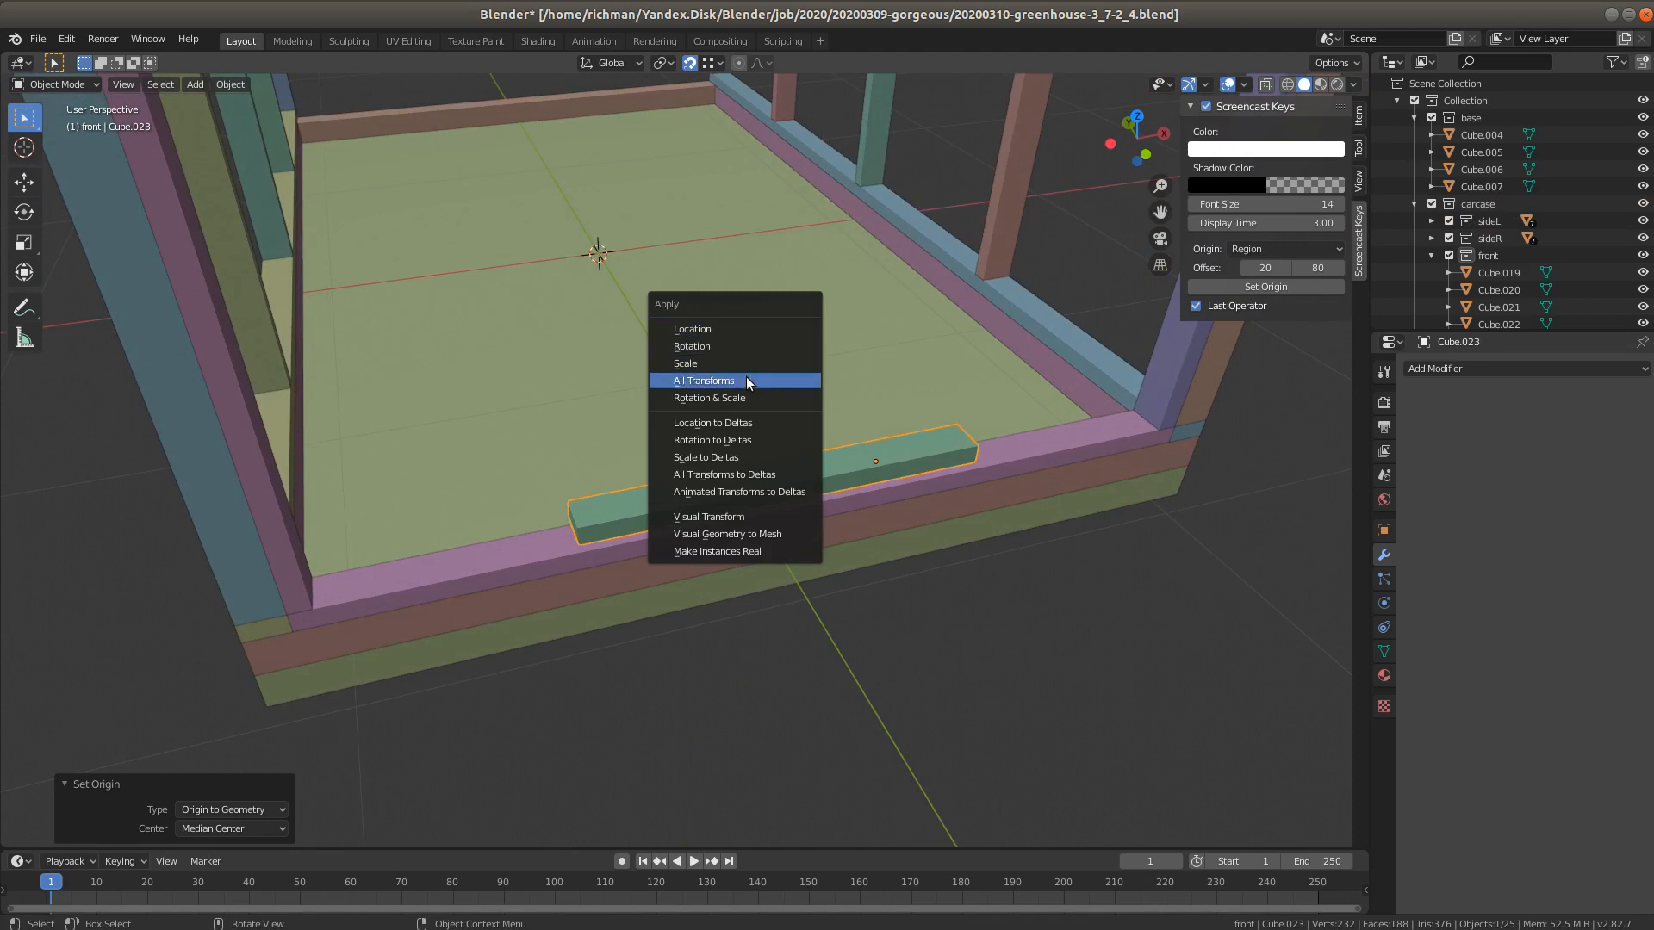
pyautogui.moveTo(690, 327)
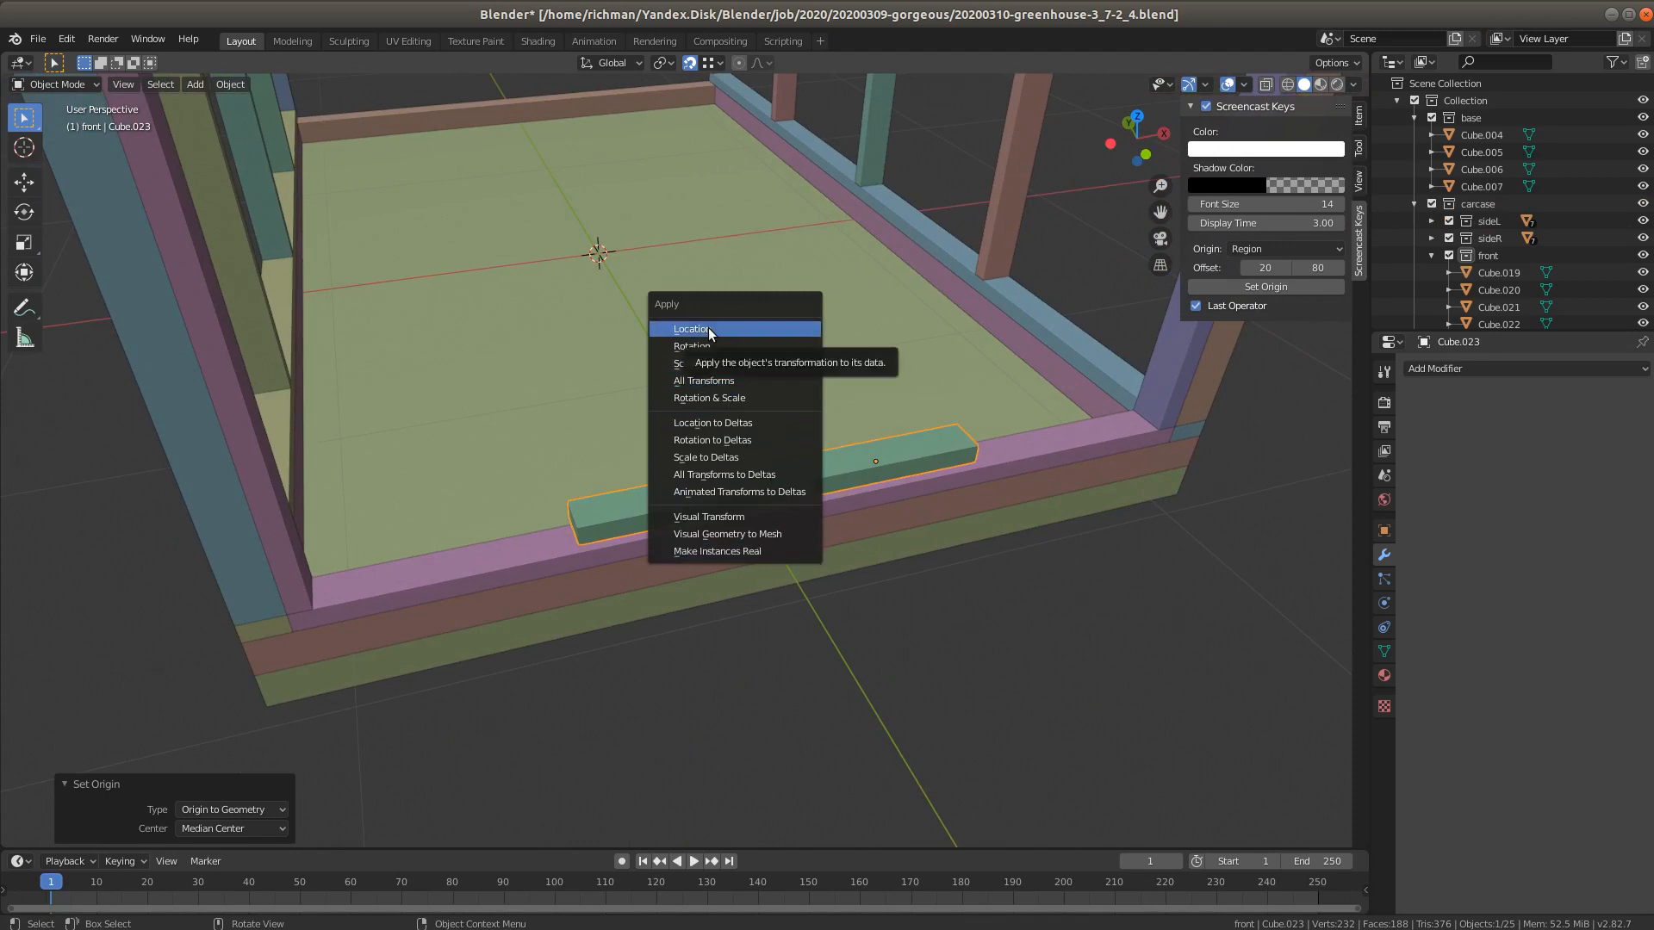
pyautogui.moveTo(723, 379)
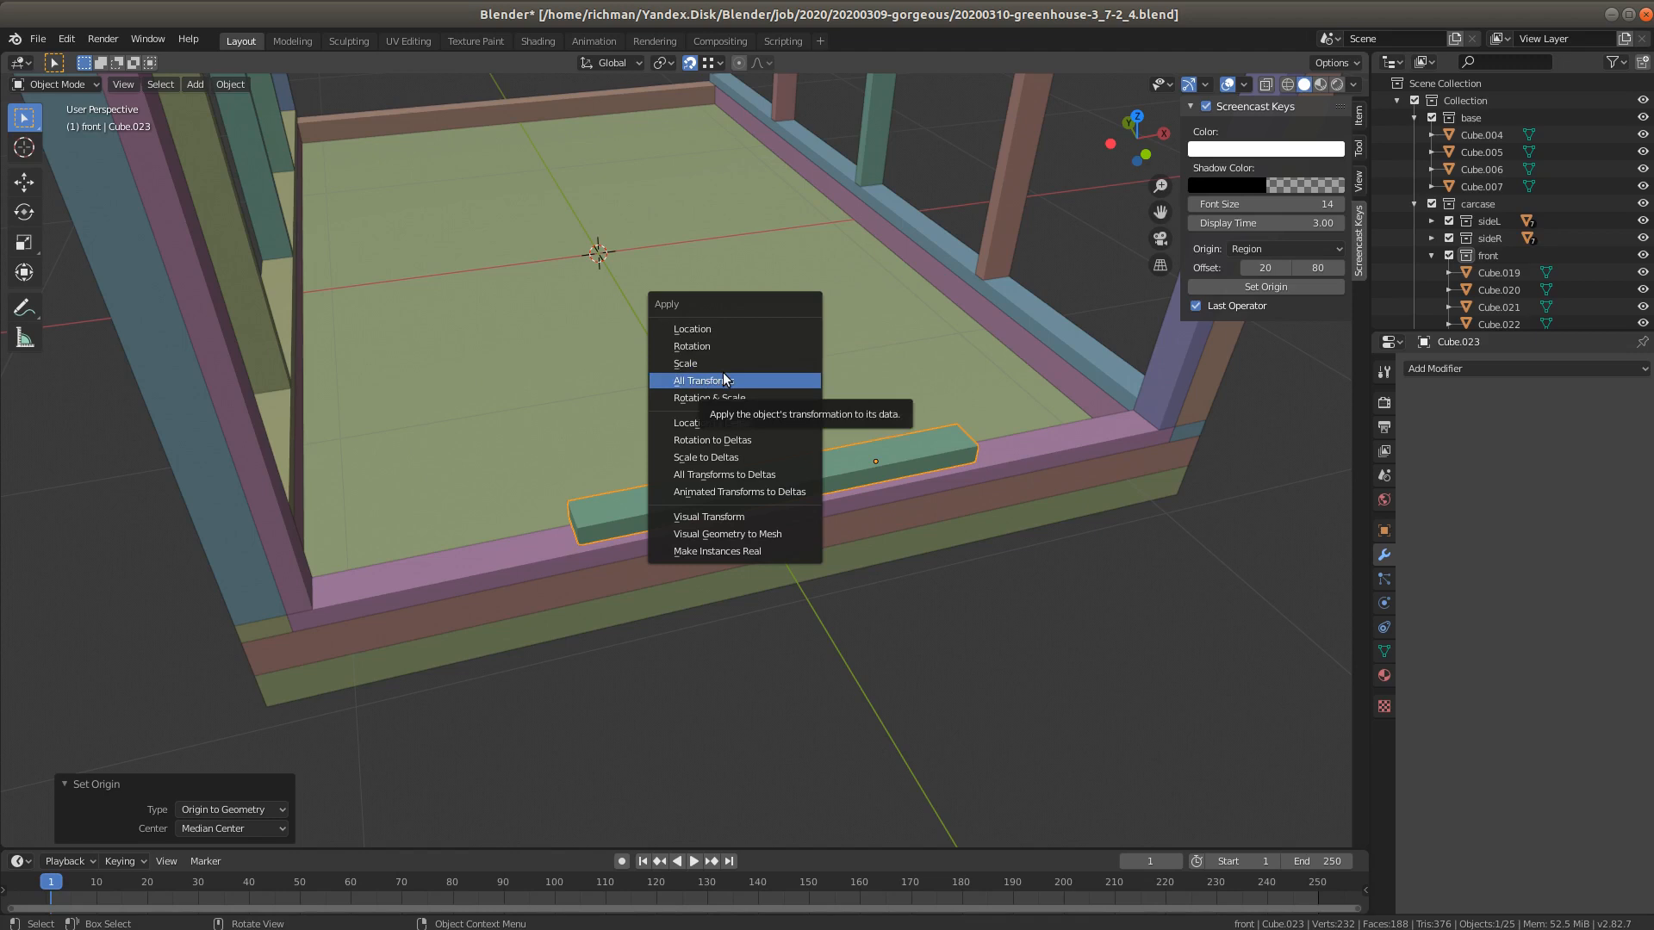
pyautogui.moveTo(722, 381)
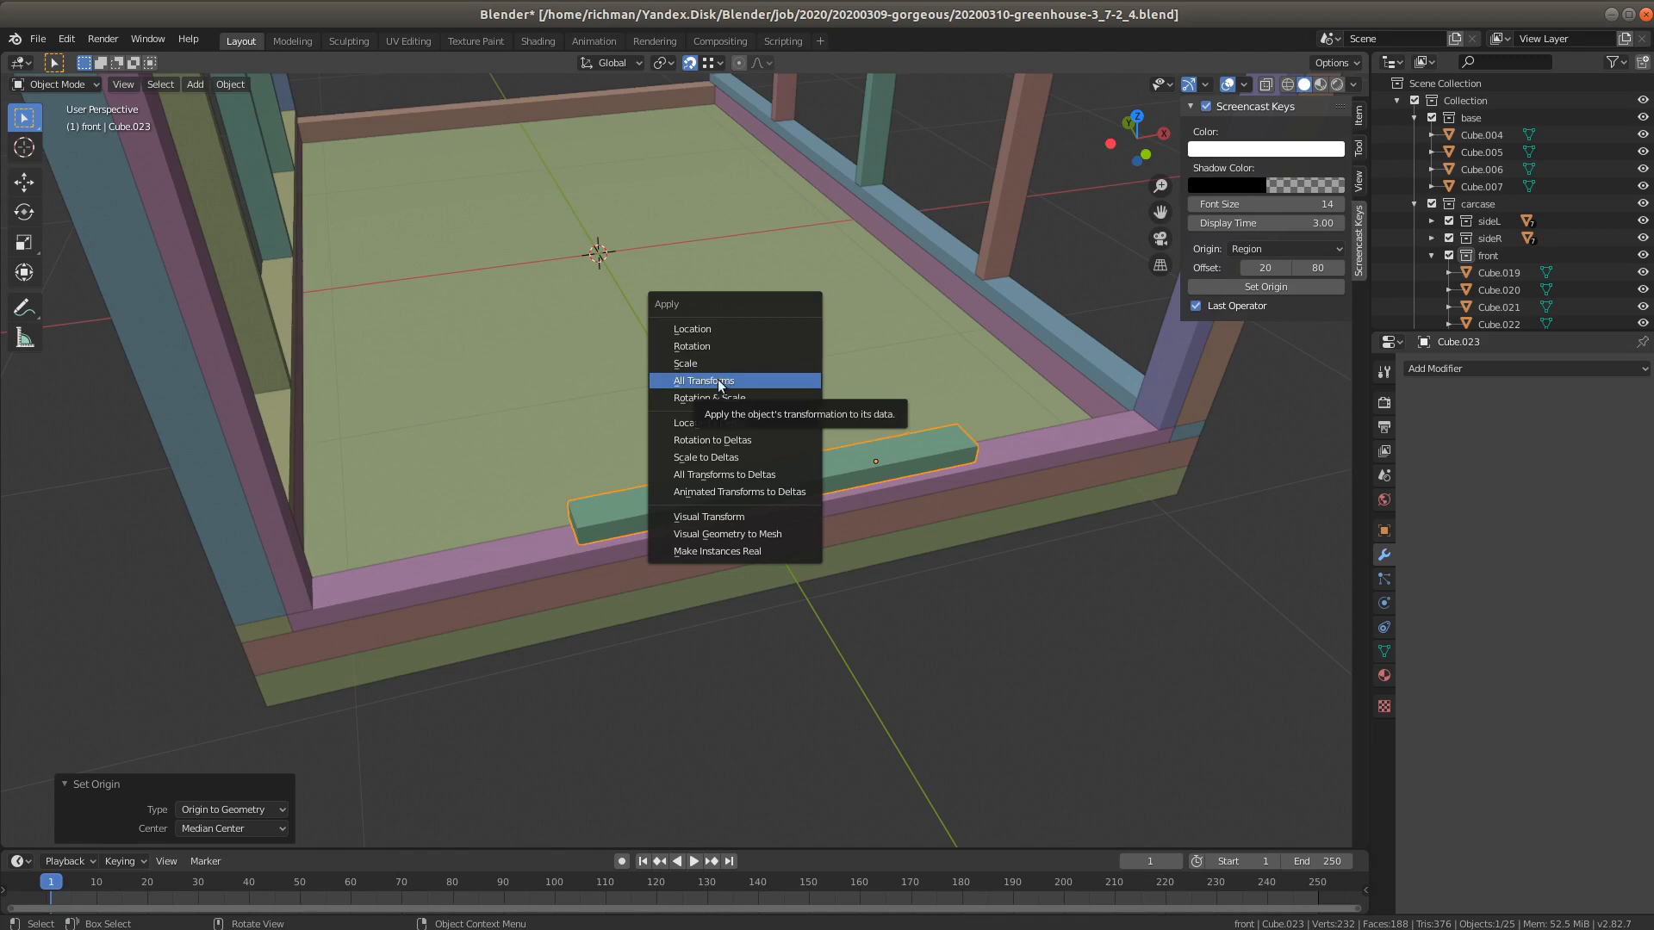
pyautogui.click(703, 380)
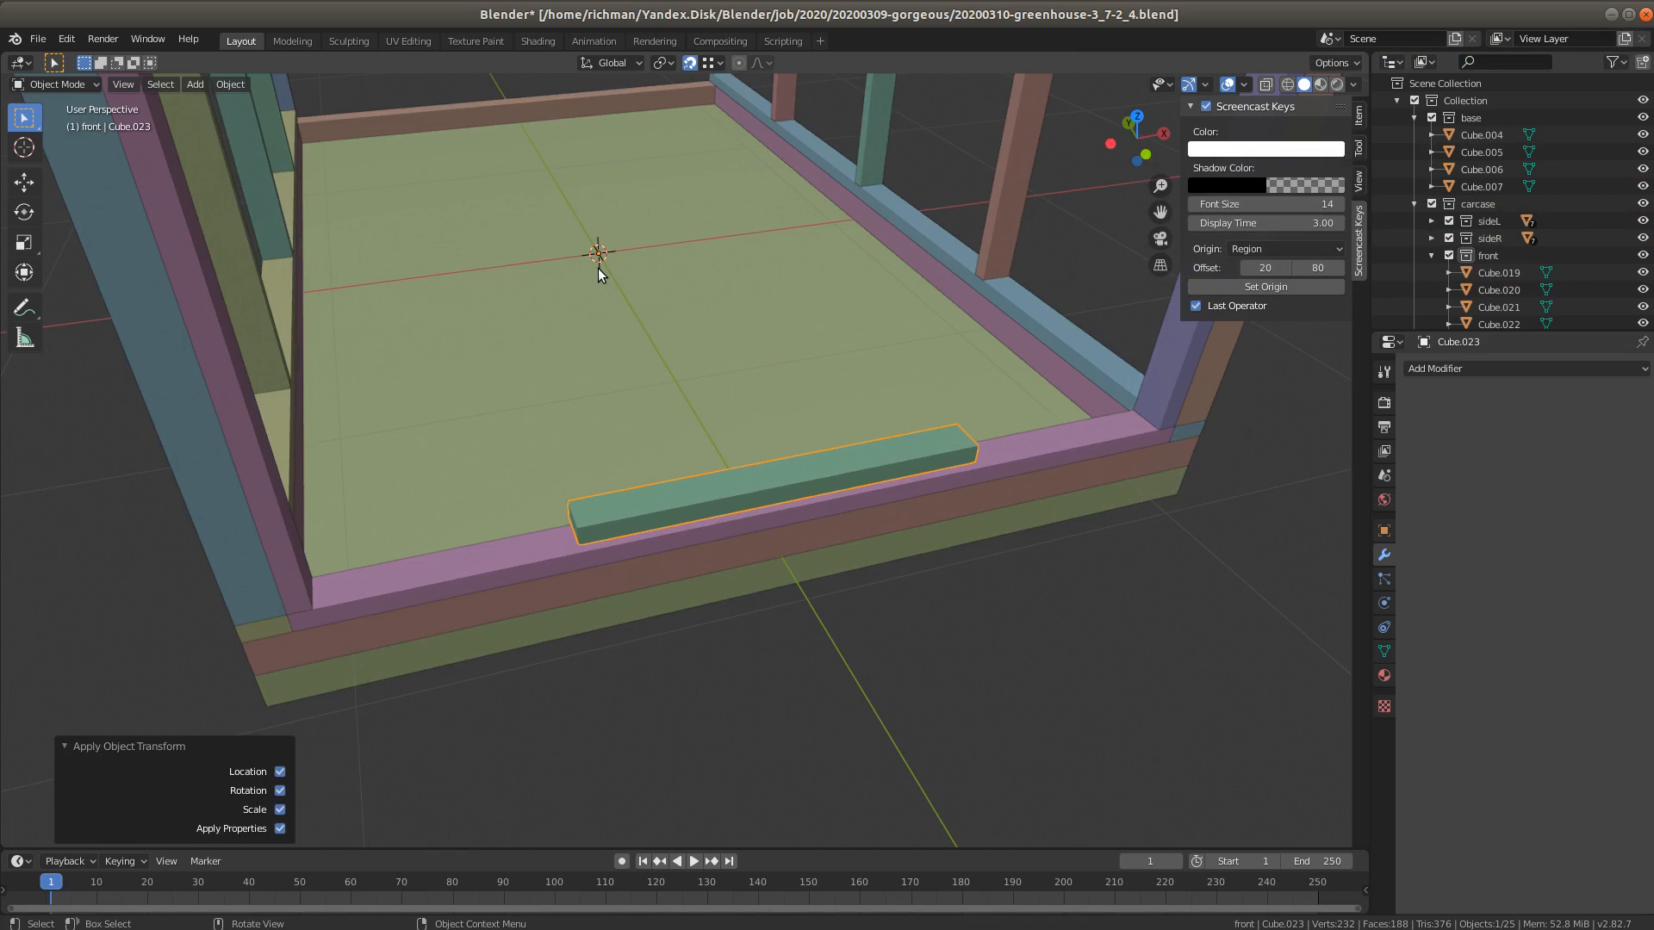
pyautogui.moveTo(828, 487)
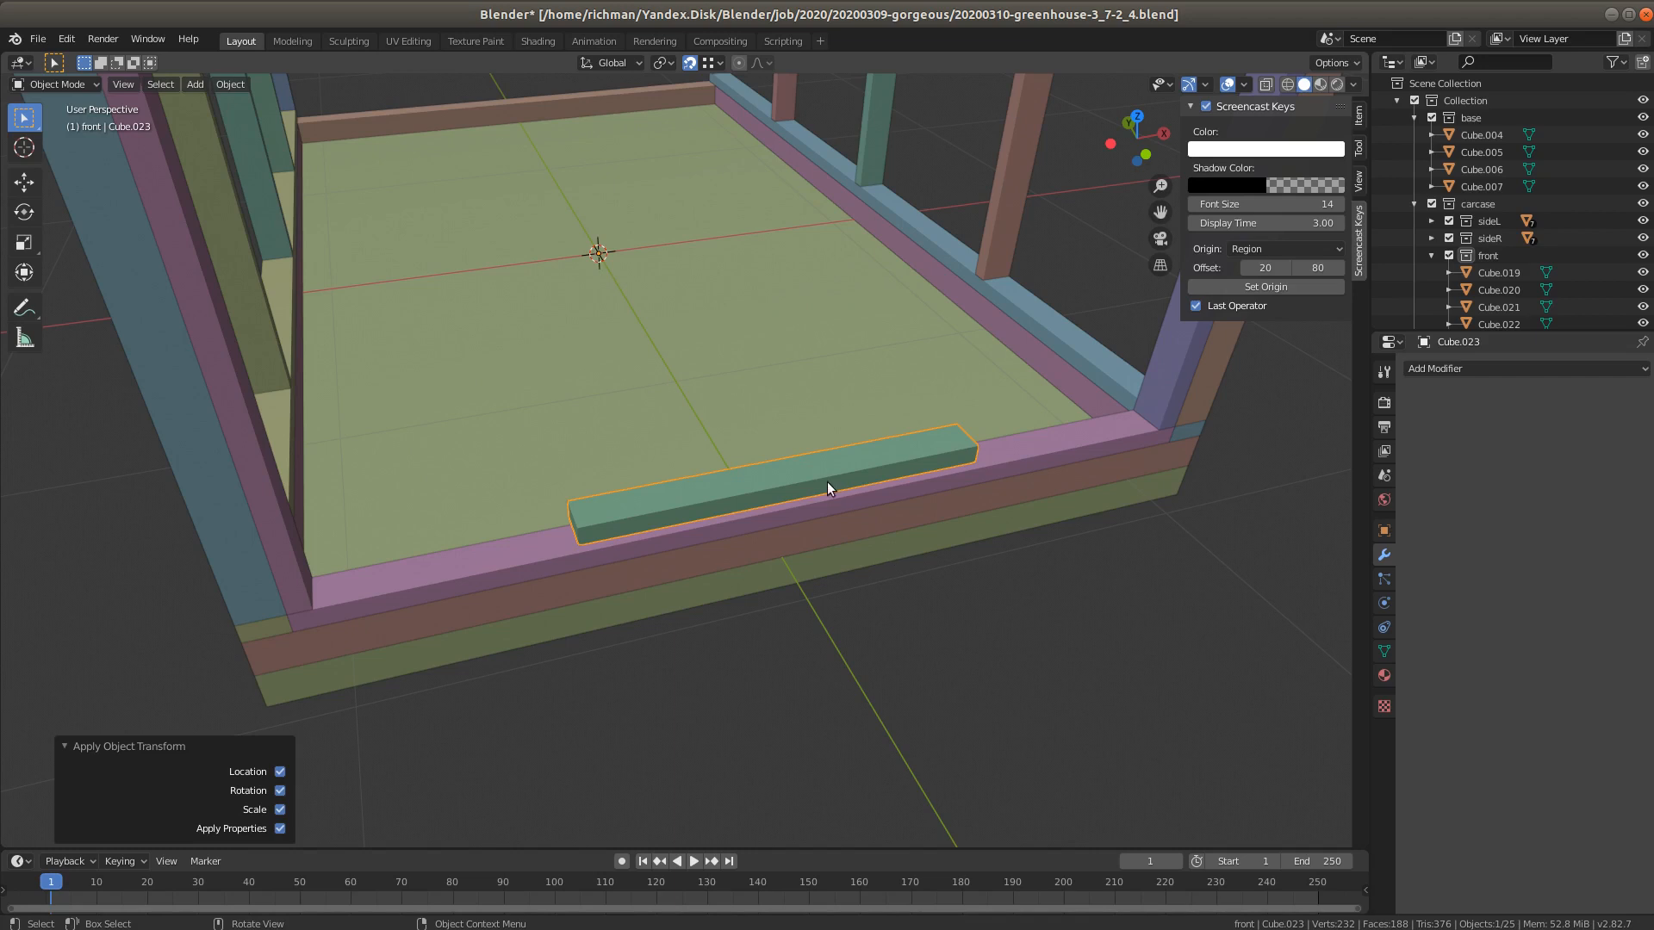
pyautogui.moveTo(766, 471)
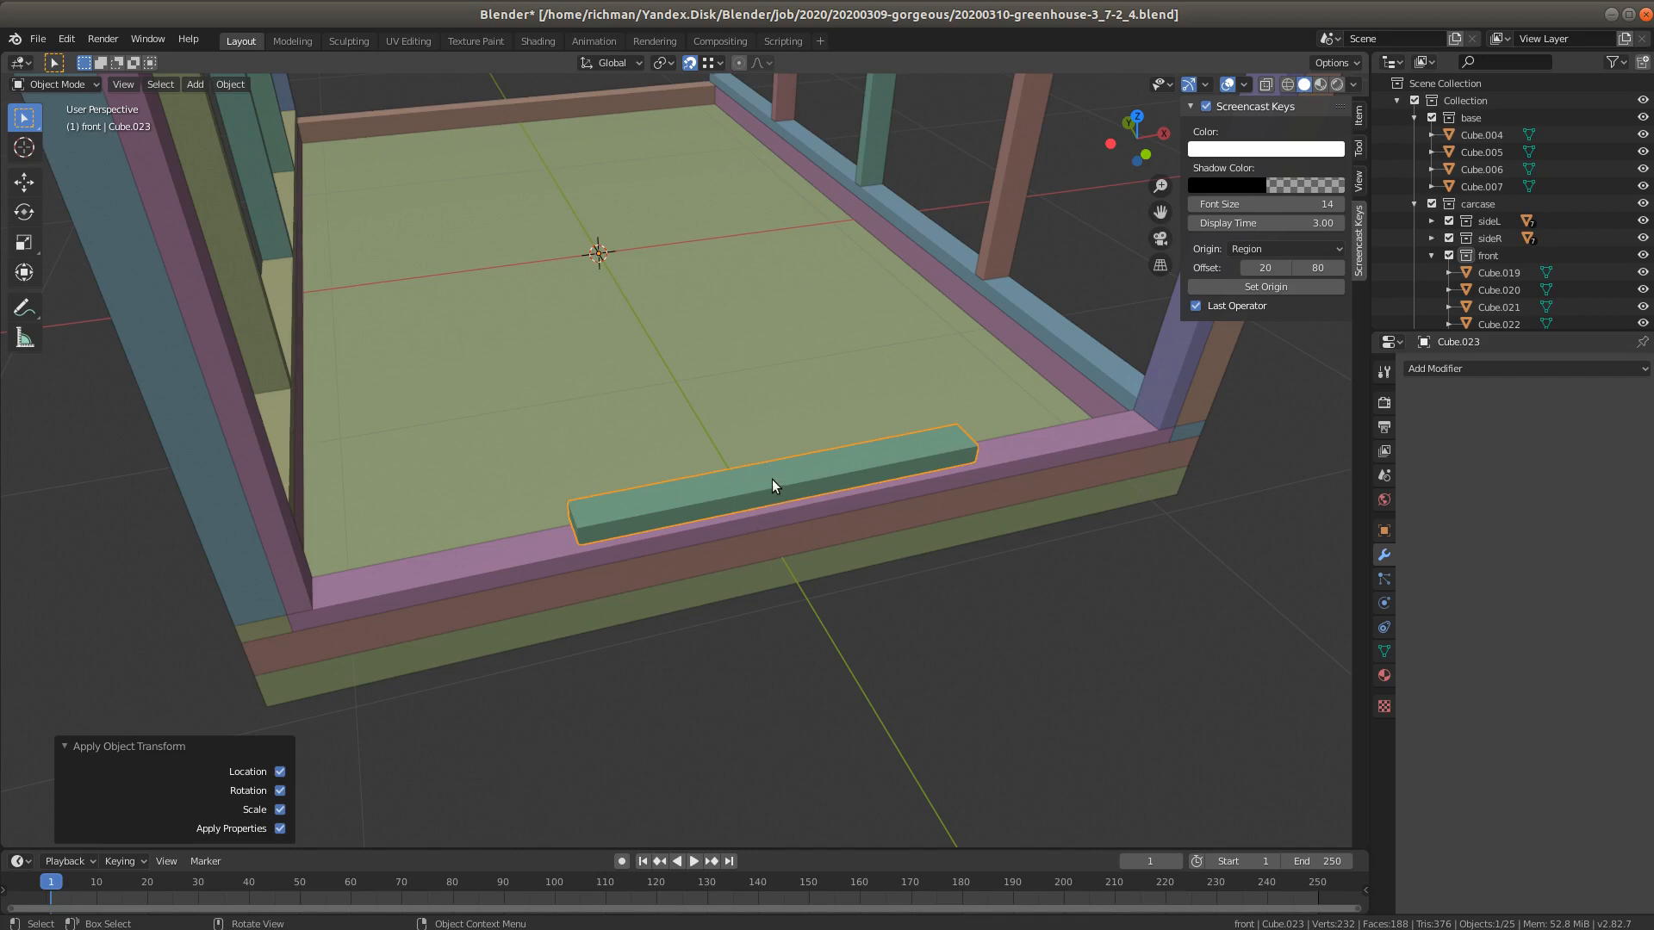
# Set Cube.023's origin back to its geometry centre after the applied transforms
pyautogui.rightClick(772, 486)
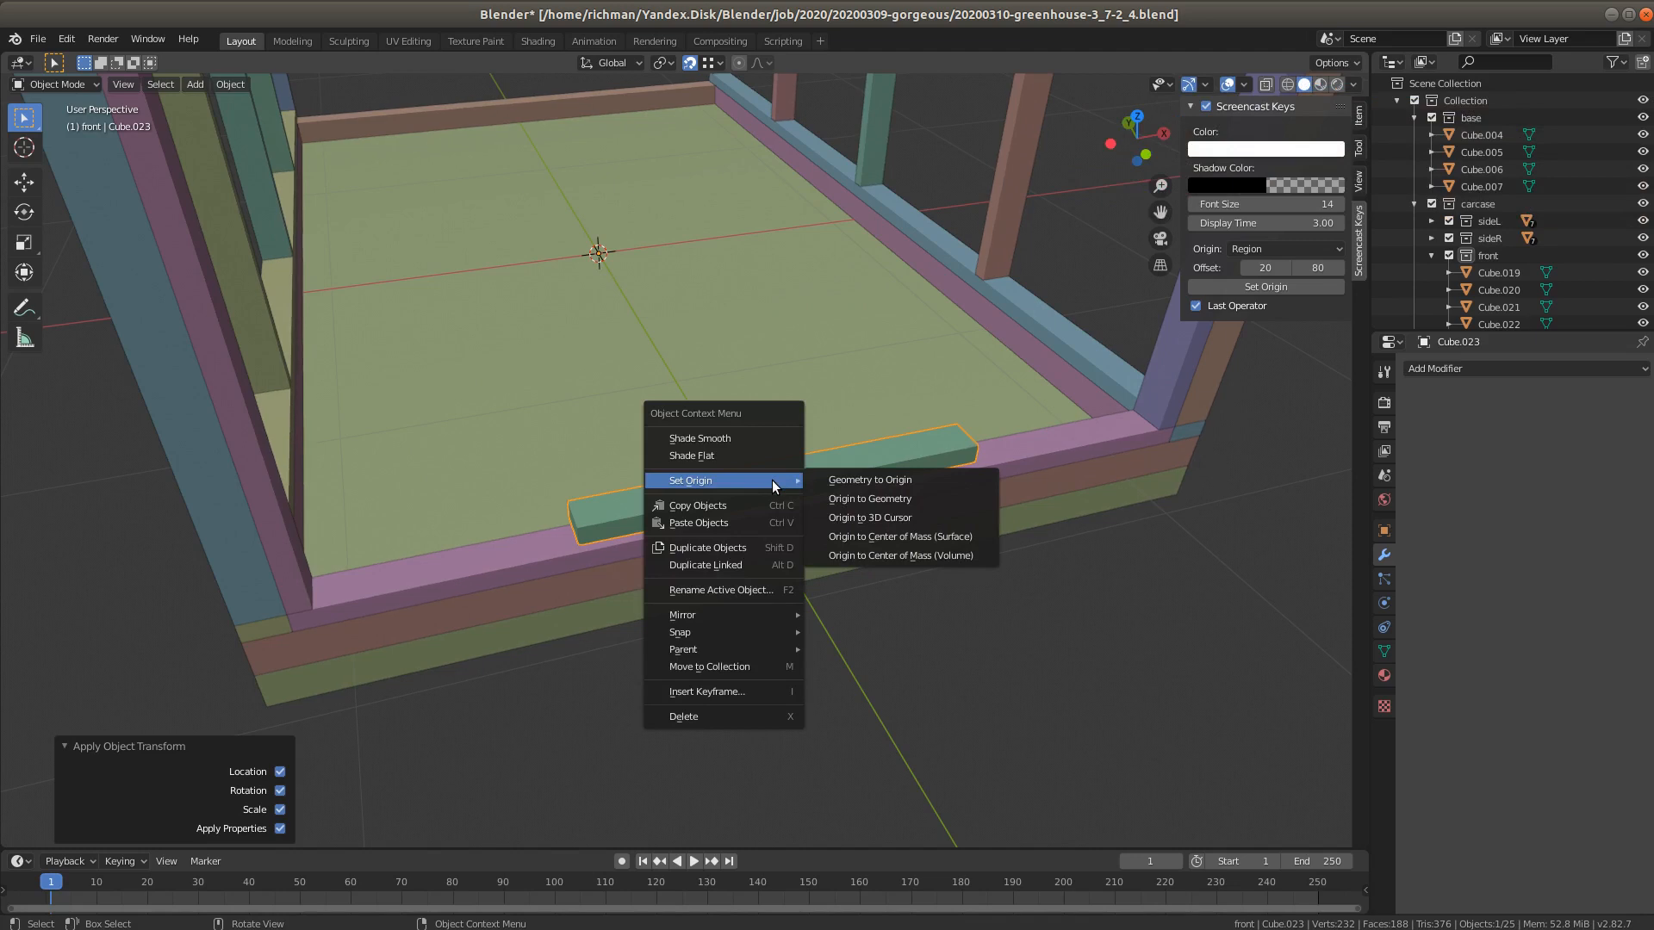
pyautogui.moveTo(869, 479)
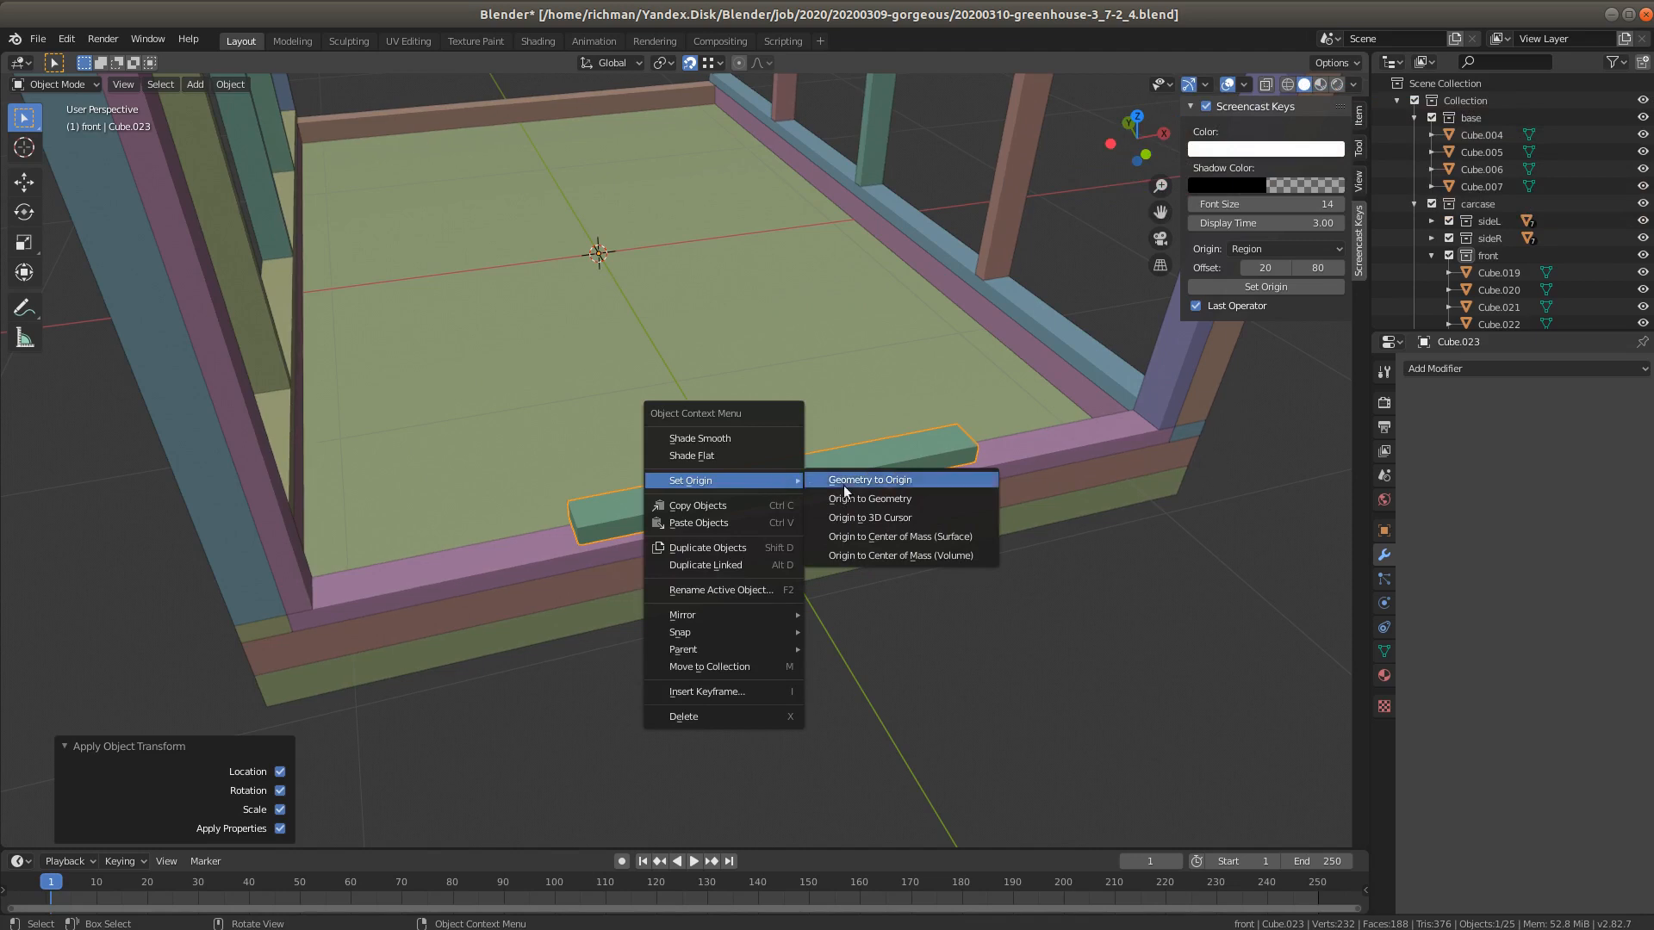
pyautogui.click(868, 479)
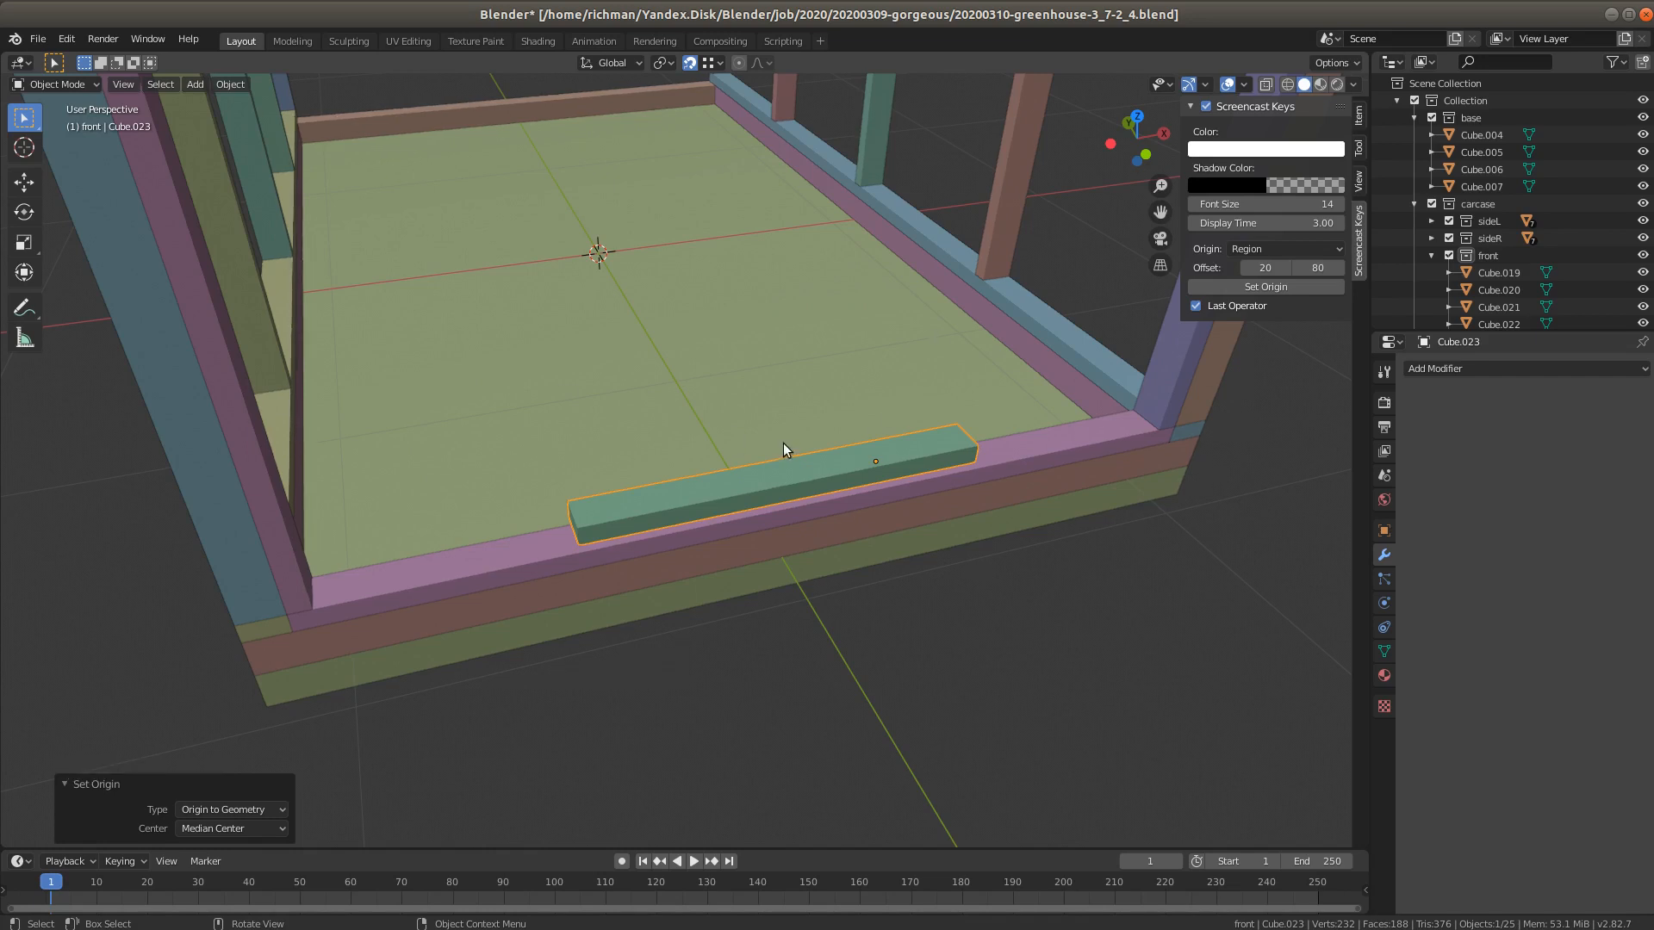
pyautogui.moveTo(784, 450); pyautogui.dragTo(768, 441)
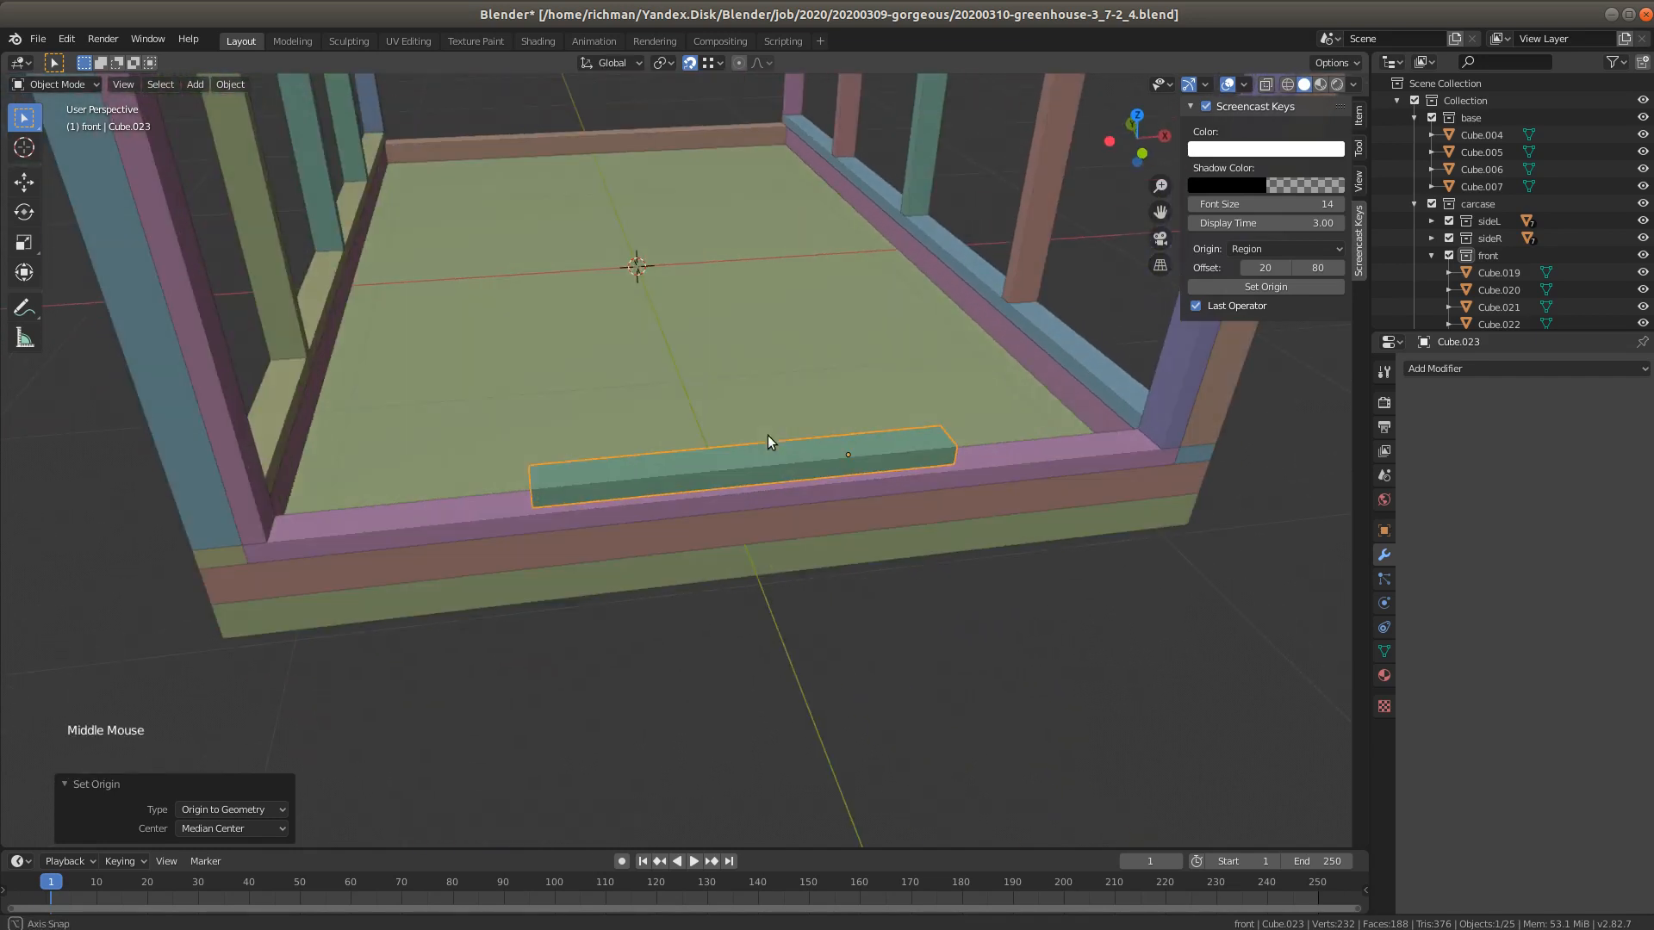
pyautogui.moveTo(768, 442); pyautogui.dragTo(768, 448)
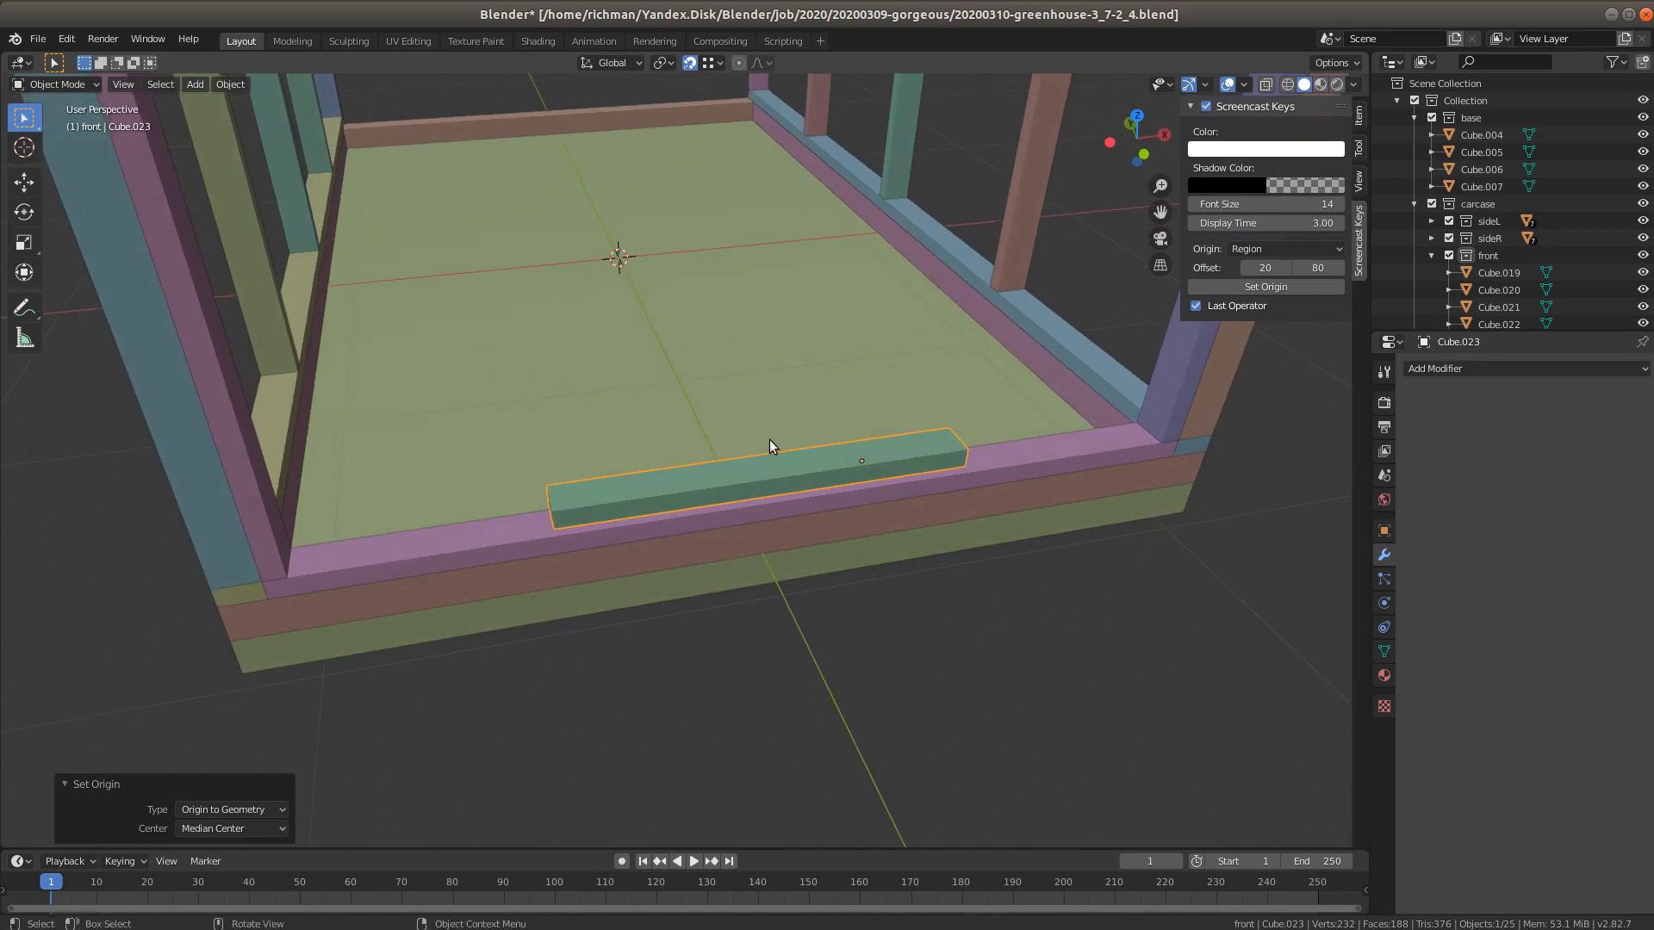
# In Edit Mode, select all vertices and Merge By Distance, reducing the box from 16 to 8 vertices
pyautogui.press('Tab')
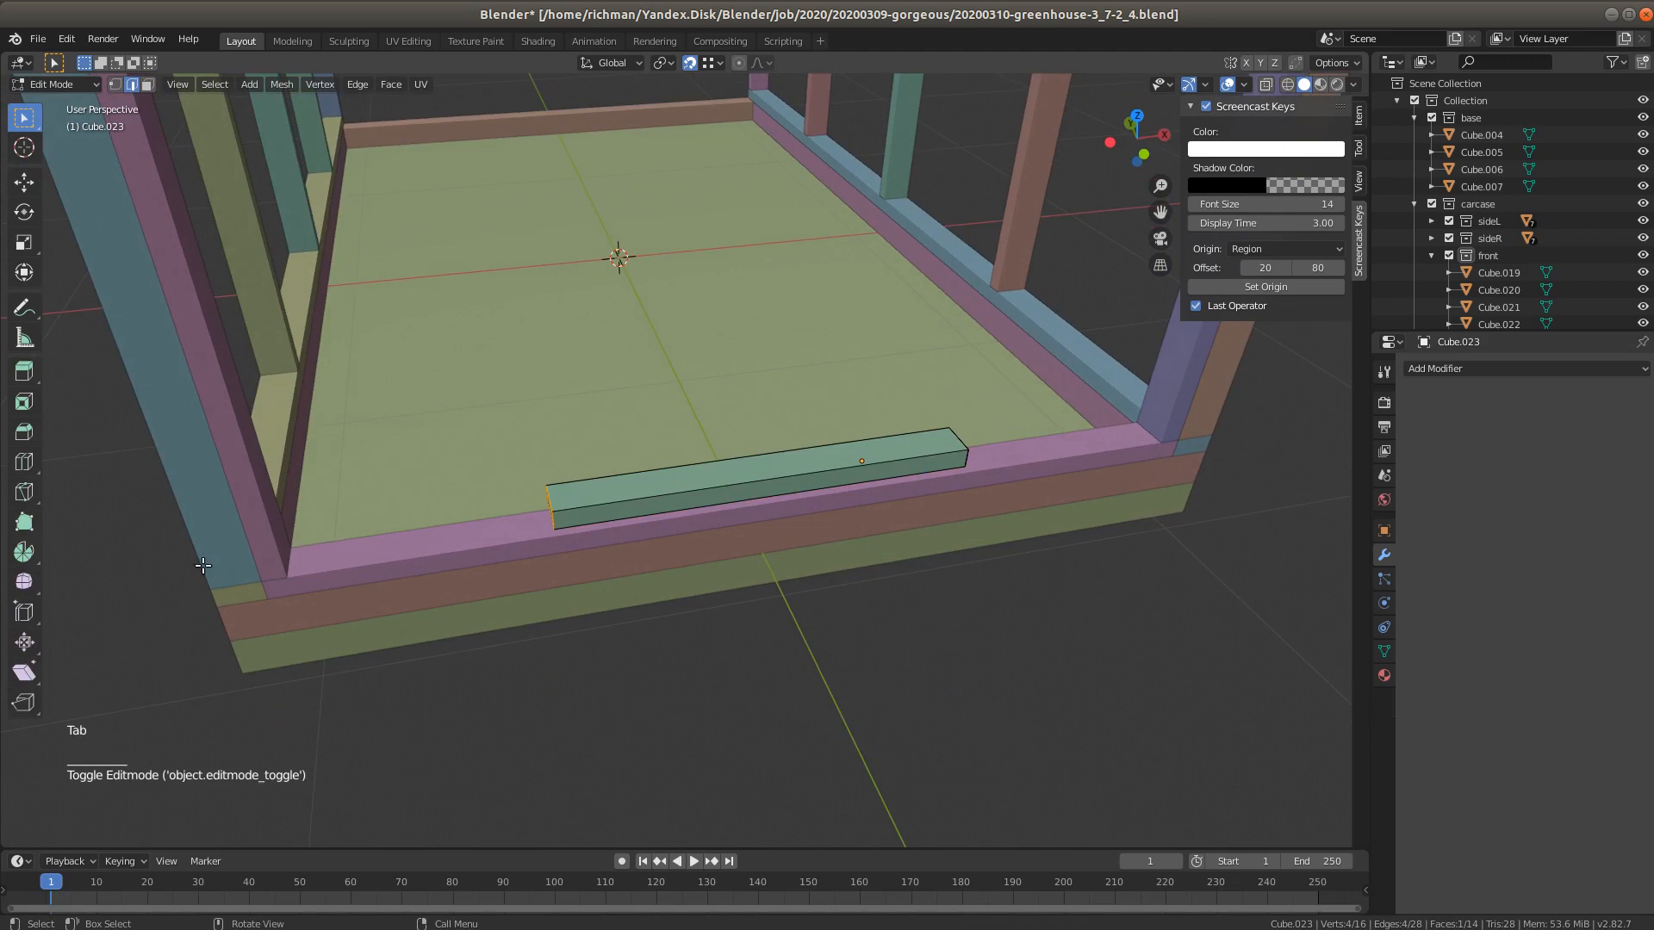
pyautogui.press('a')
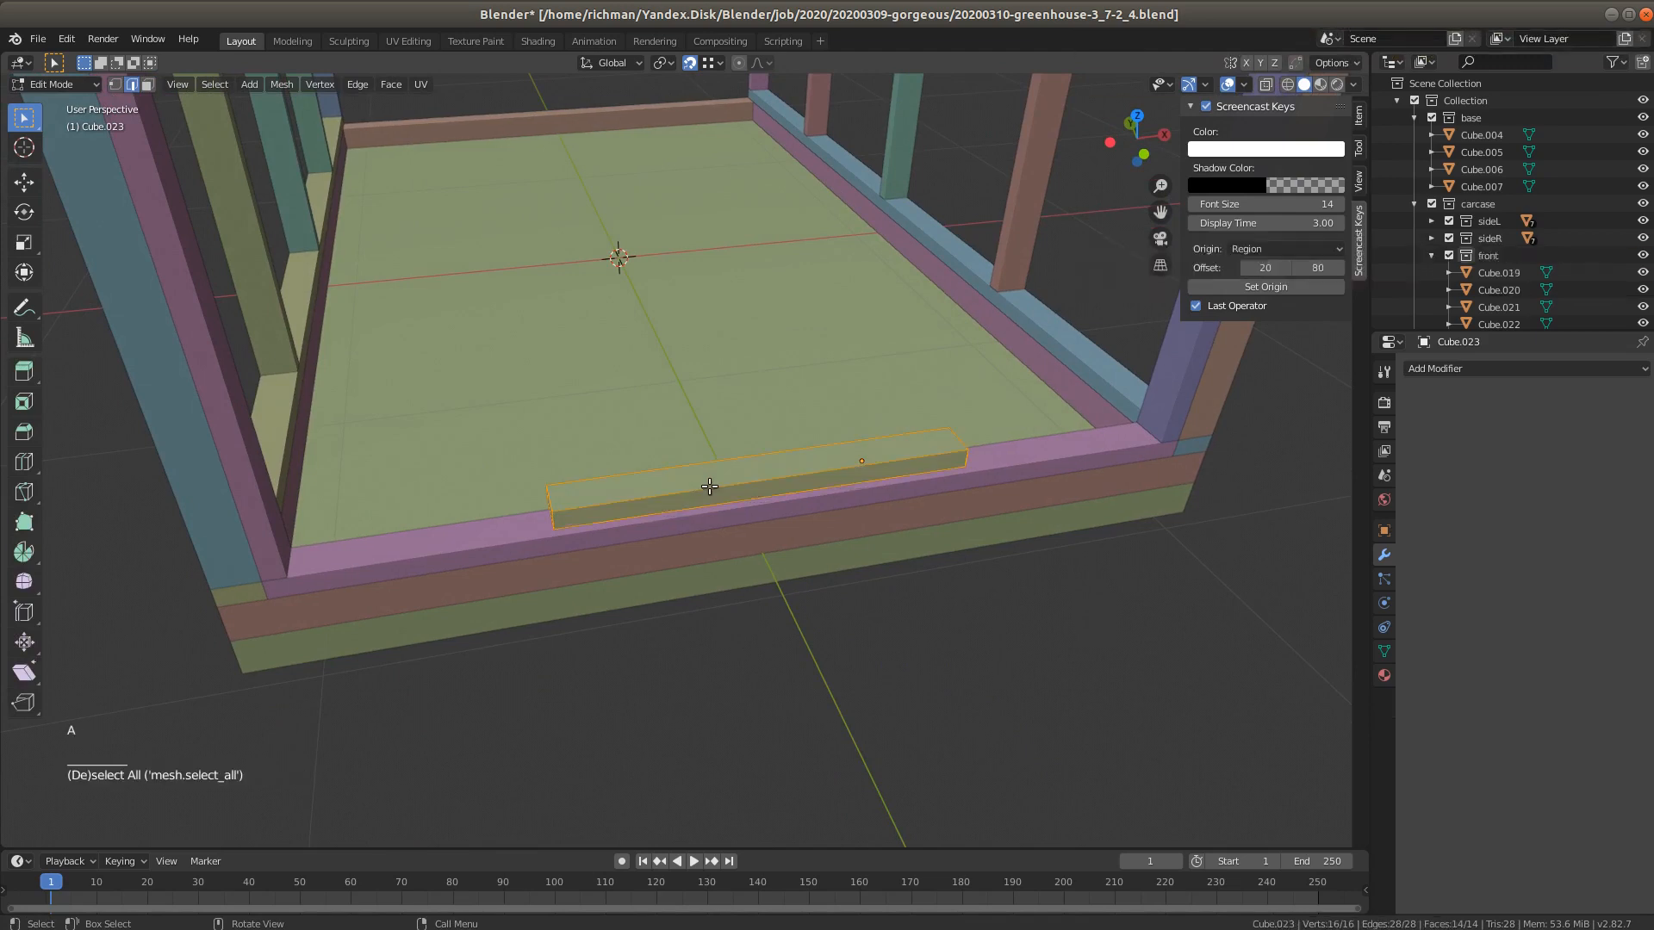
pyautogui.press('ctrl+1')
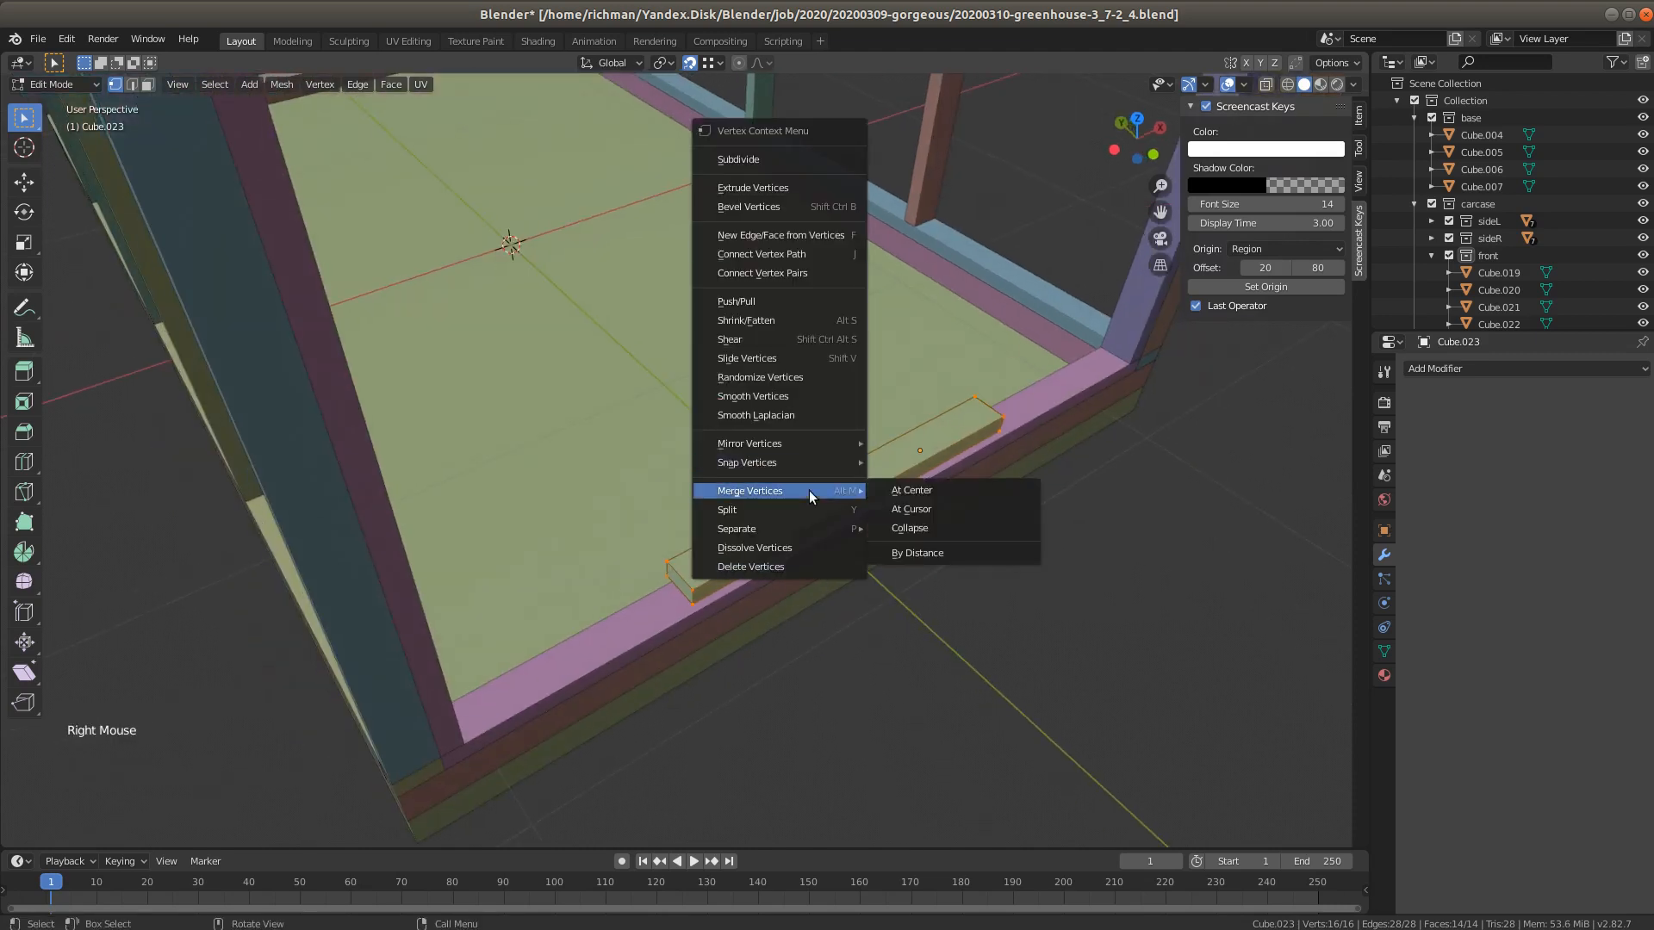
pyautogui.moveTo(926, 527)
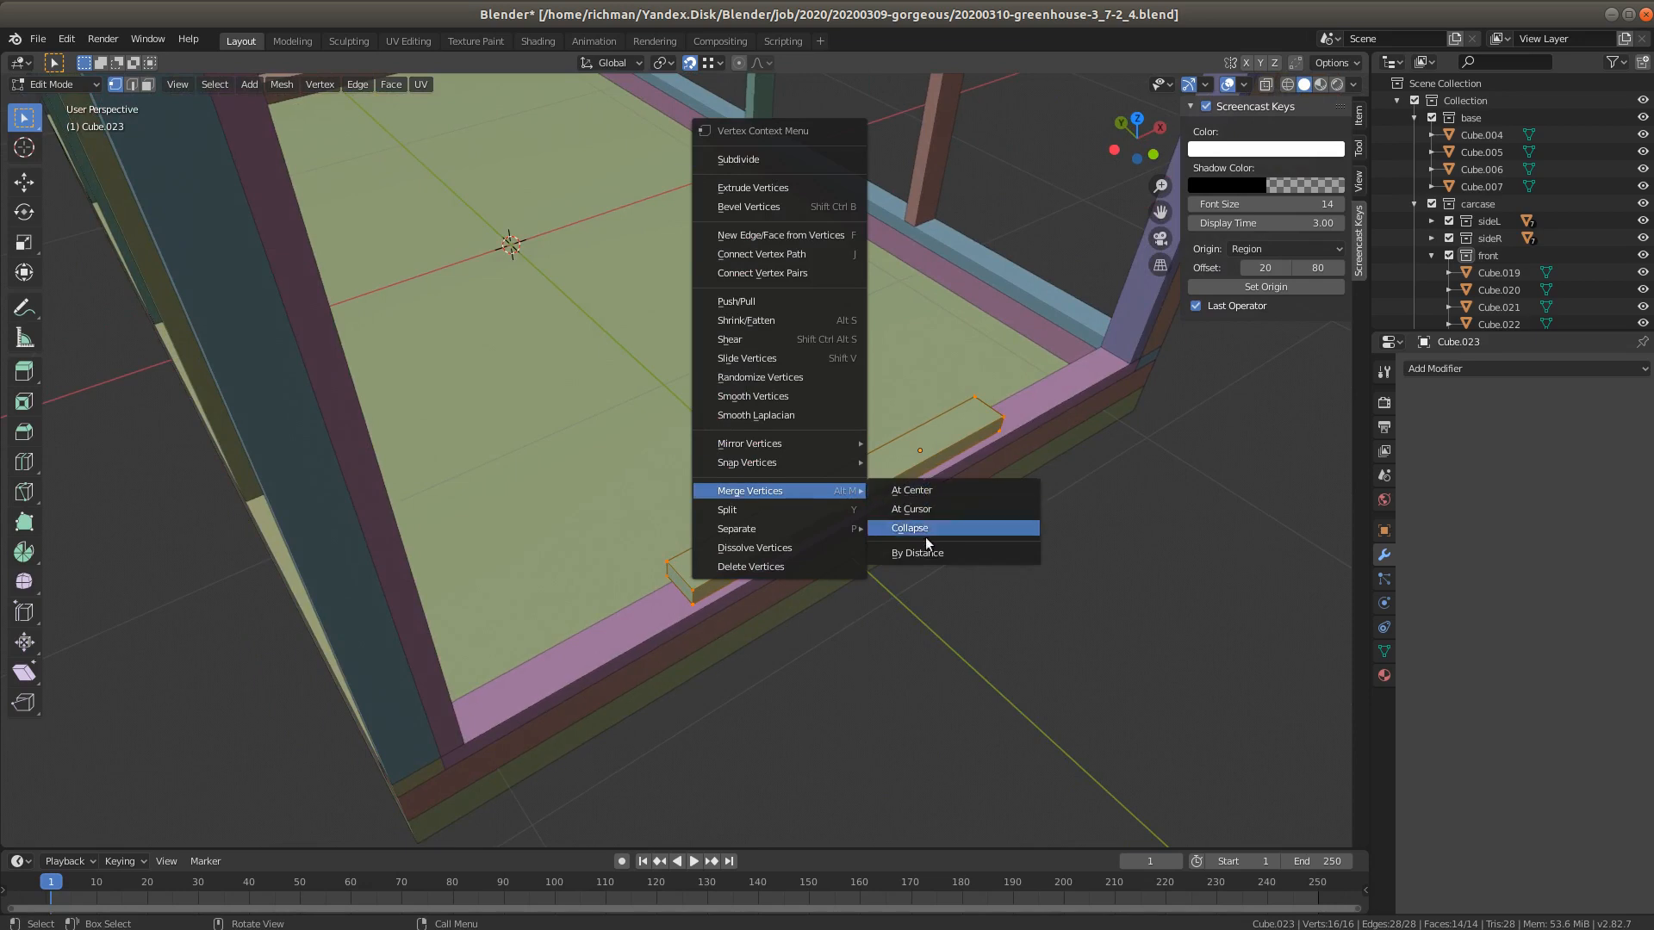
pyautogui.click(918, 551)
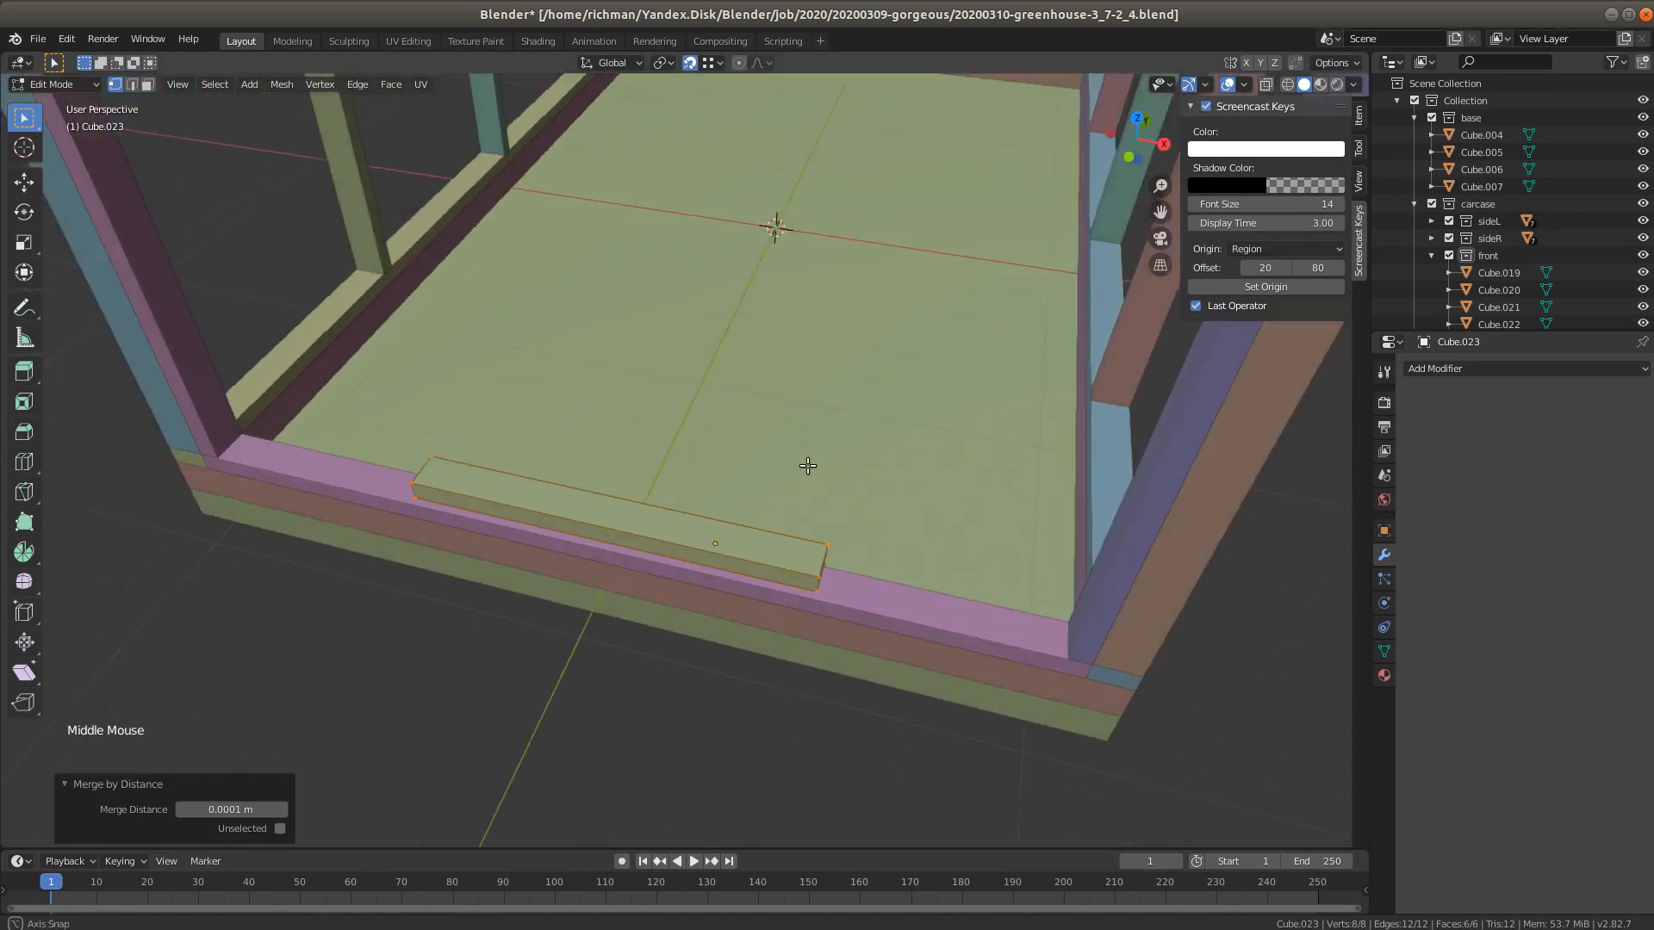
pyautogui.moveTo(806, 467); pyautogui.dragTo(710, 501)
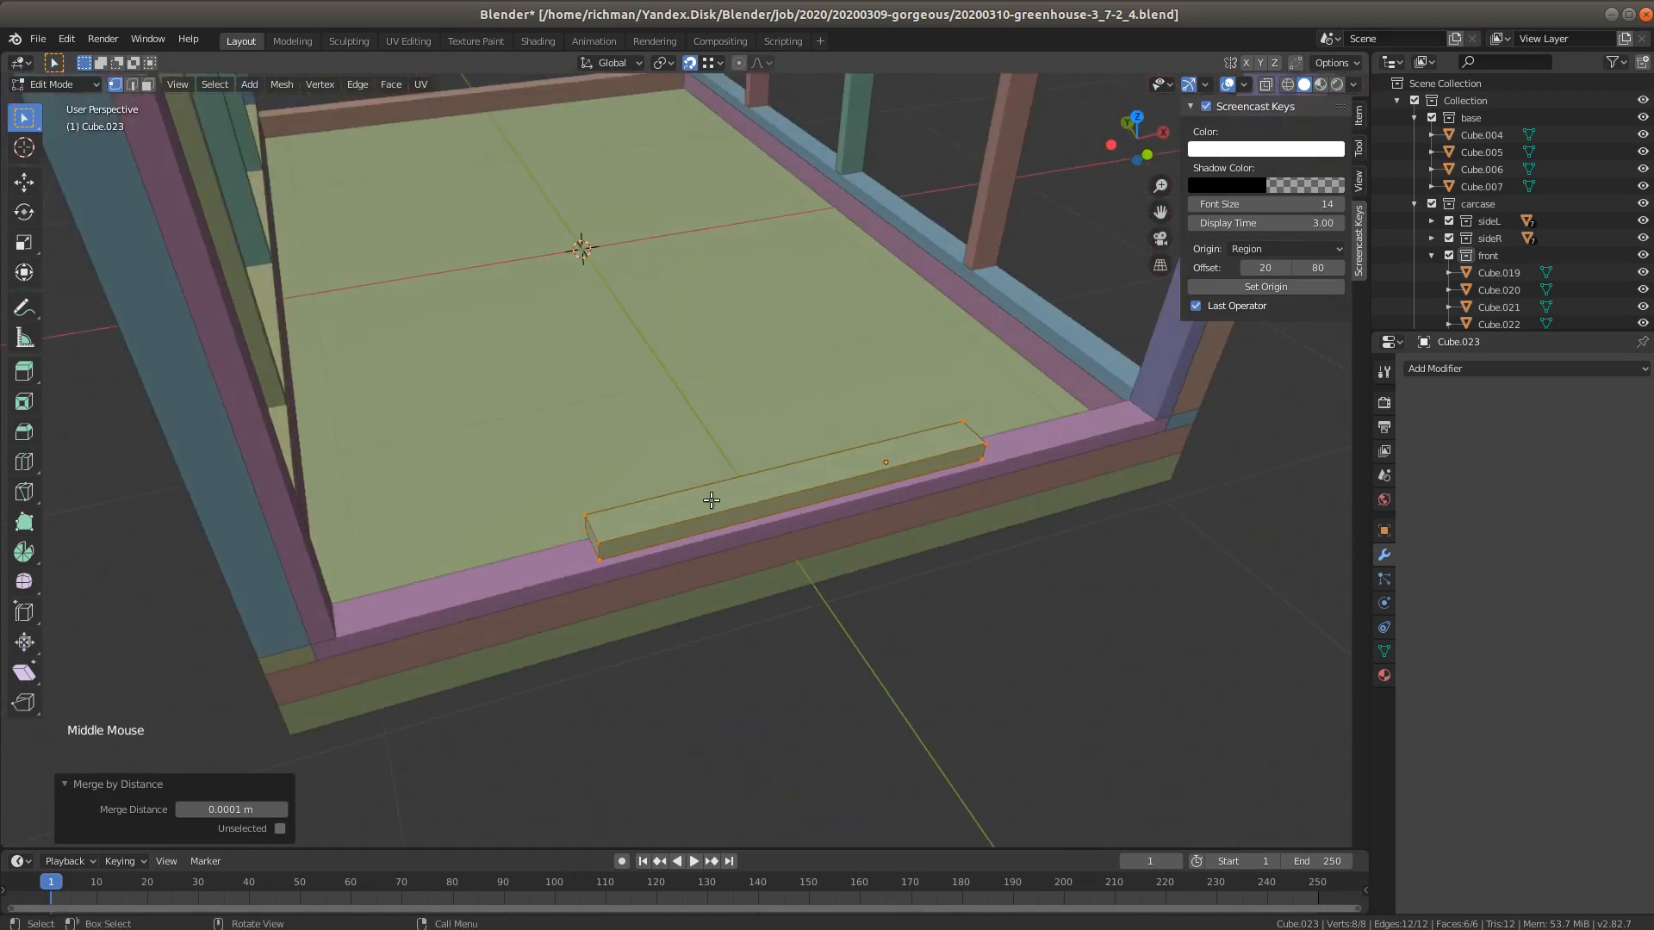
# Return to Object Mode and set Cube.023's origin to the centre of its merged geometry
pyautogui.press('Tab')
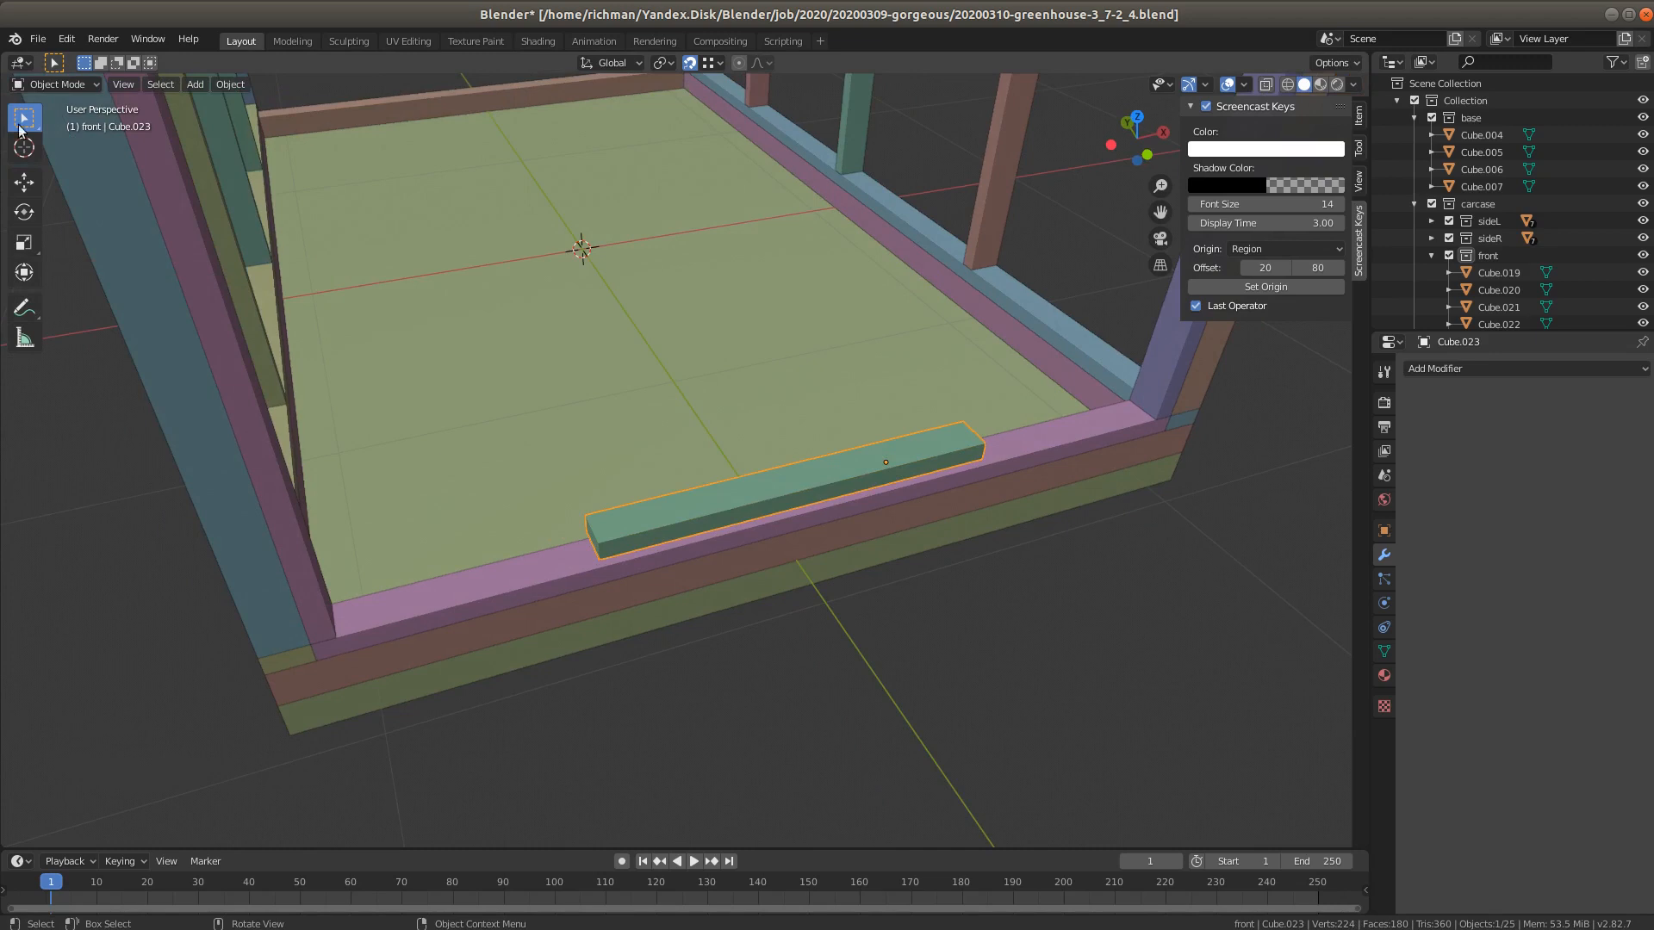
pyautogui.moveTo(791, 488)
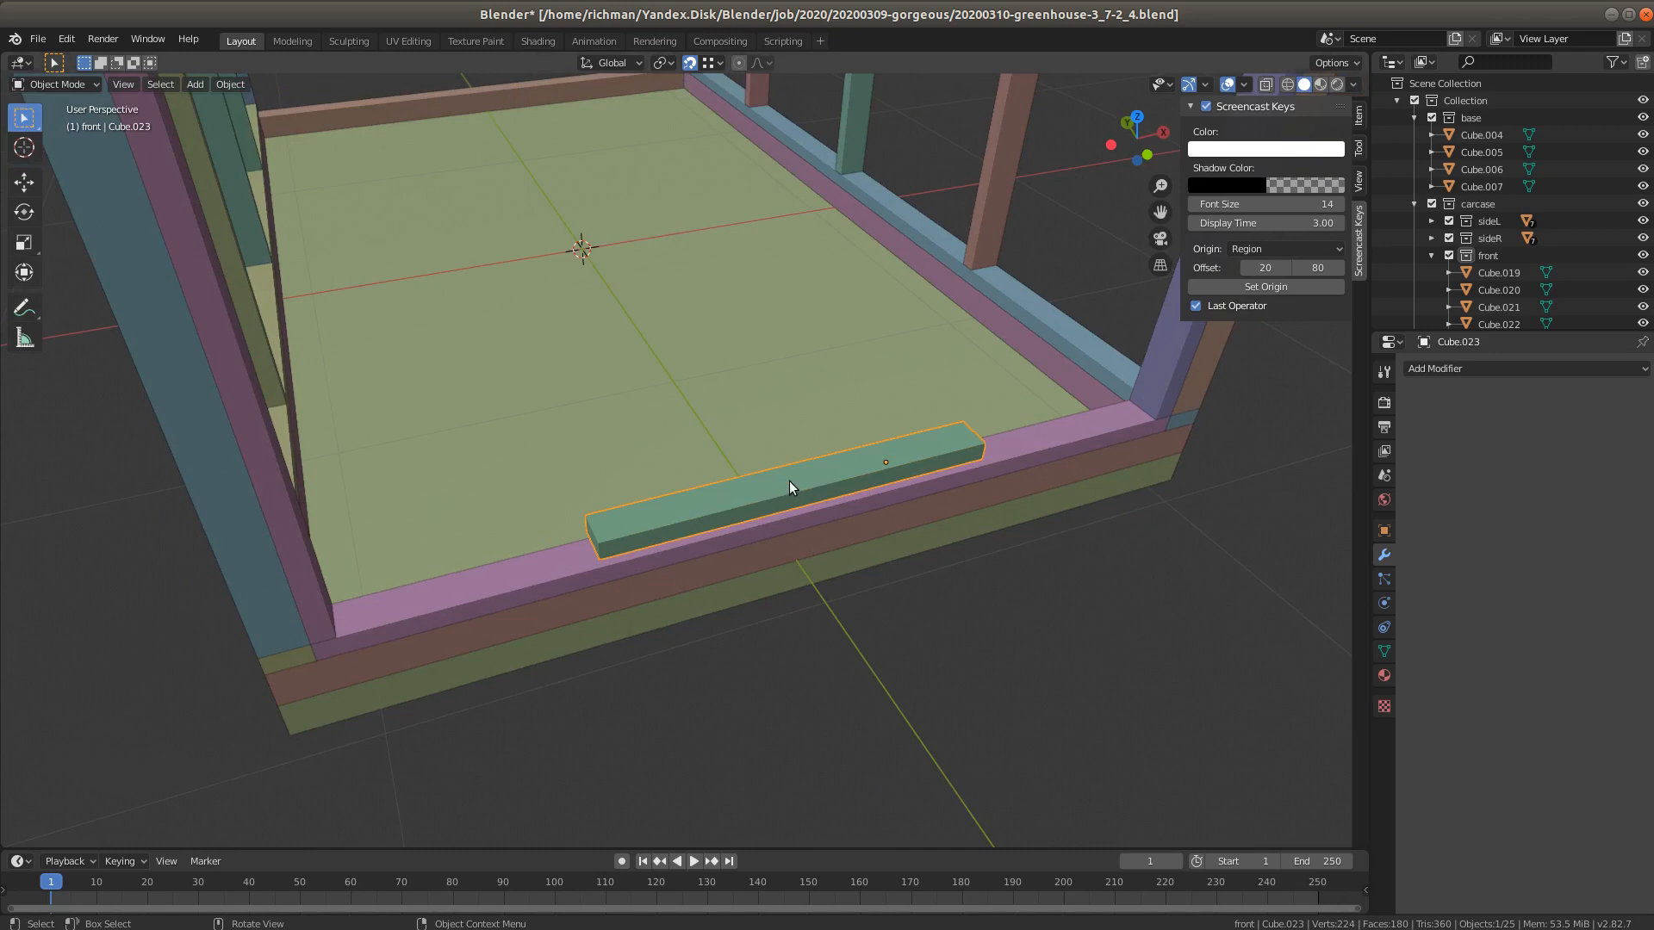
pyautogui.rightClick(790, 486)
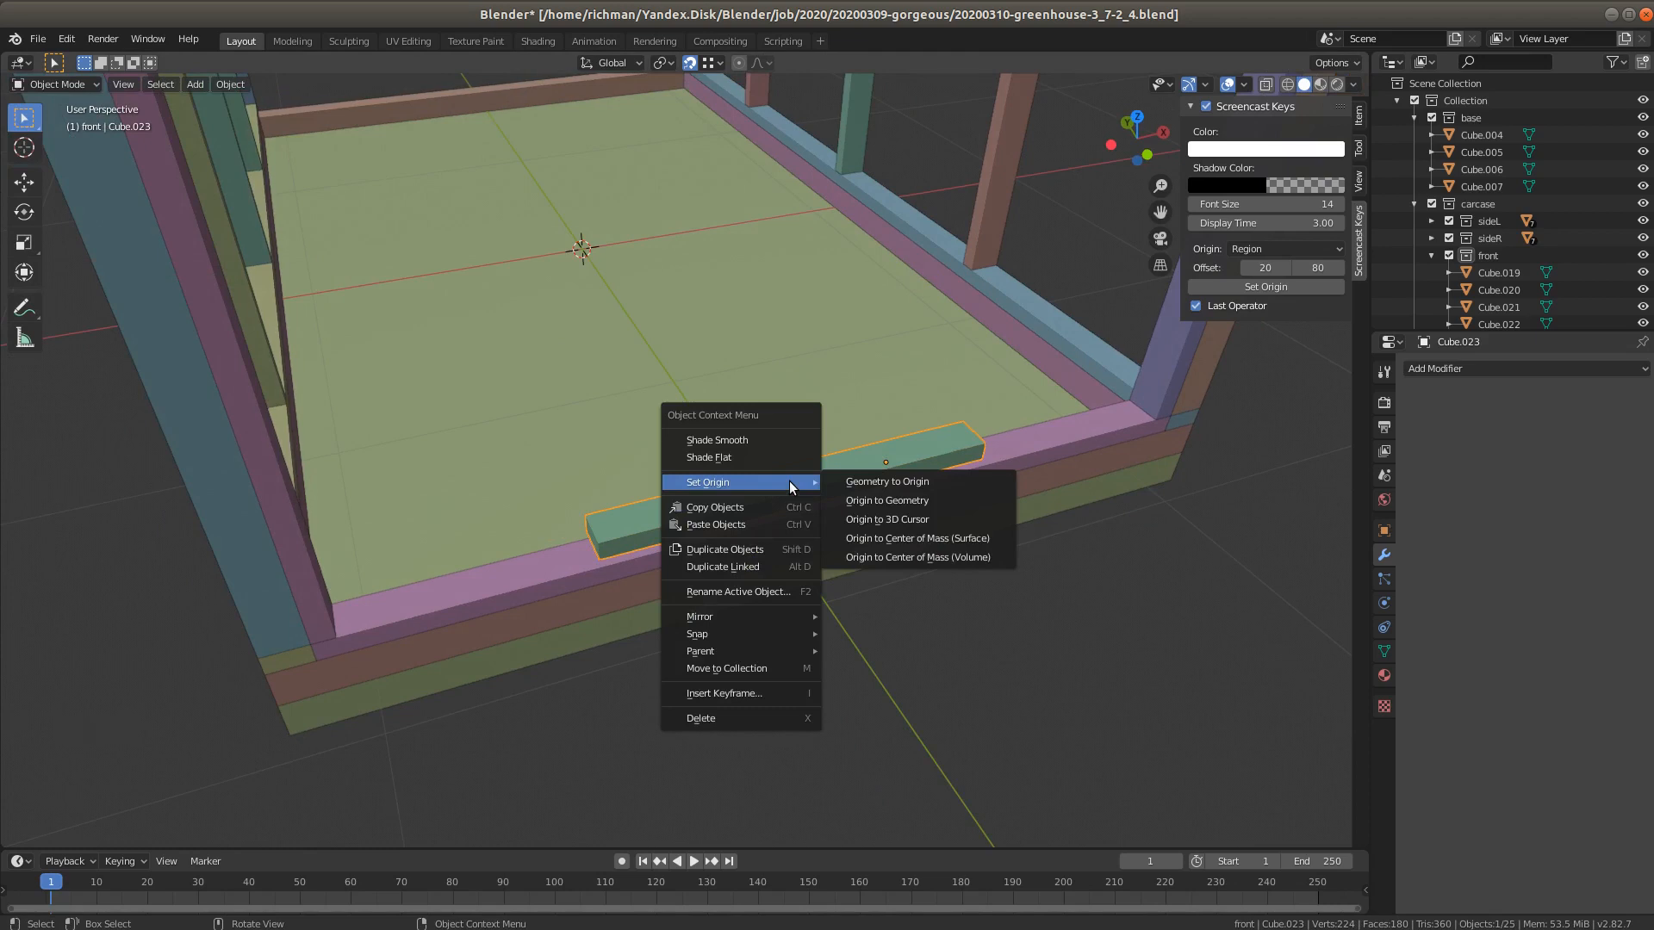
pyautogui.moveTo(894, 499)
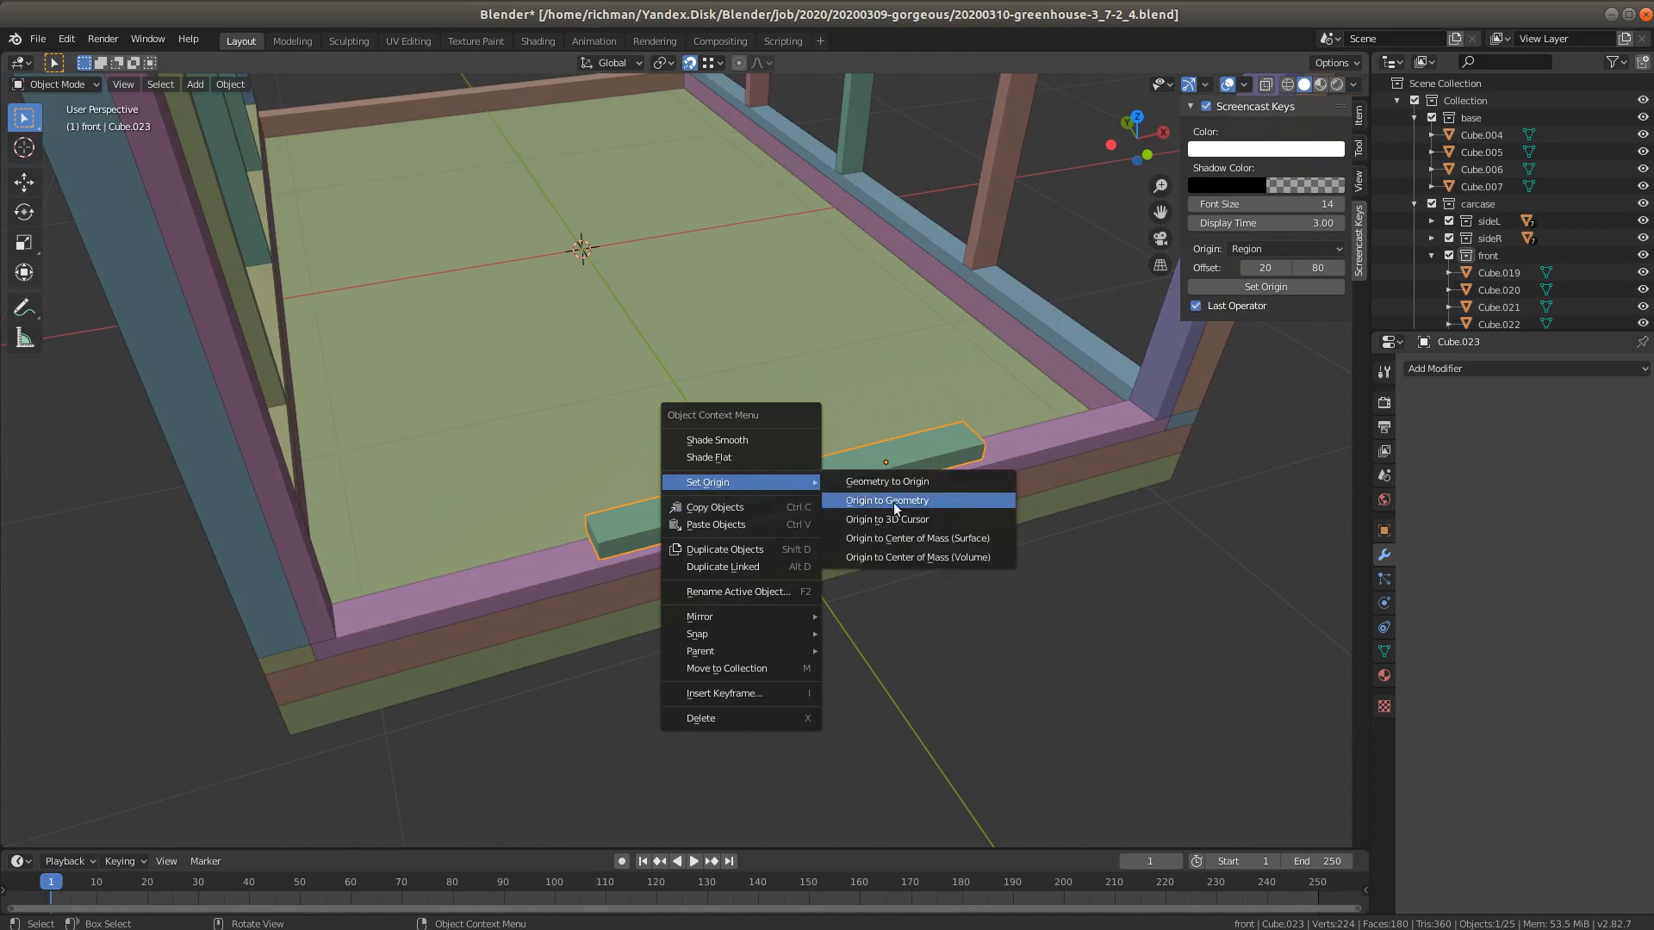
pyautogui.click(885, 499)
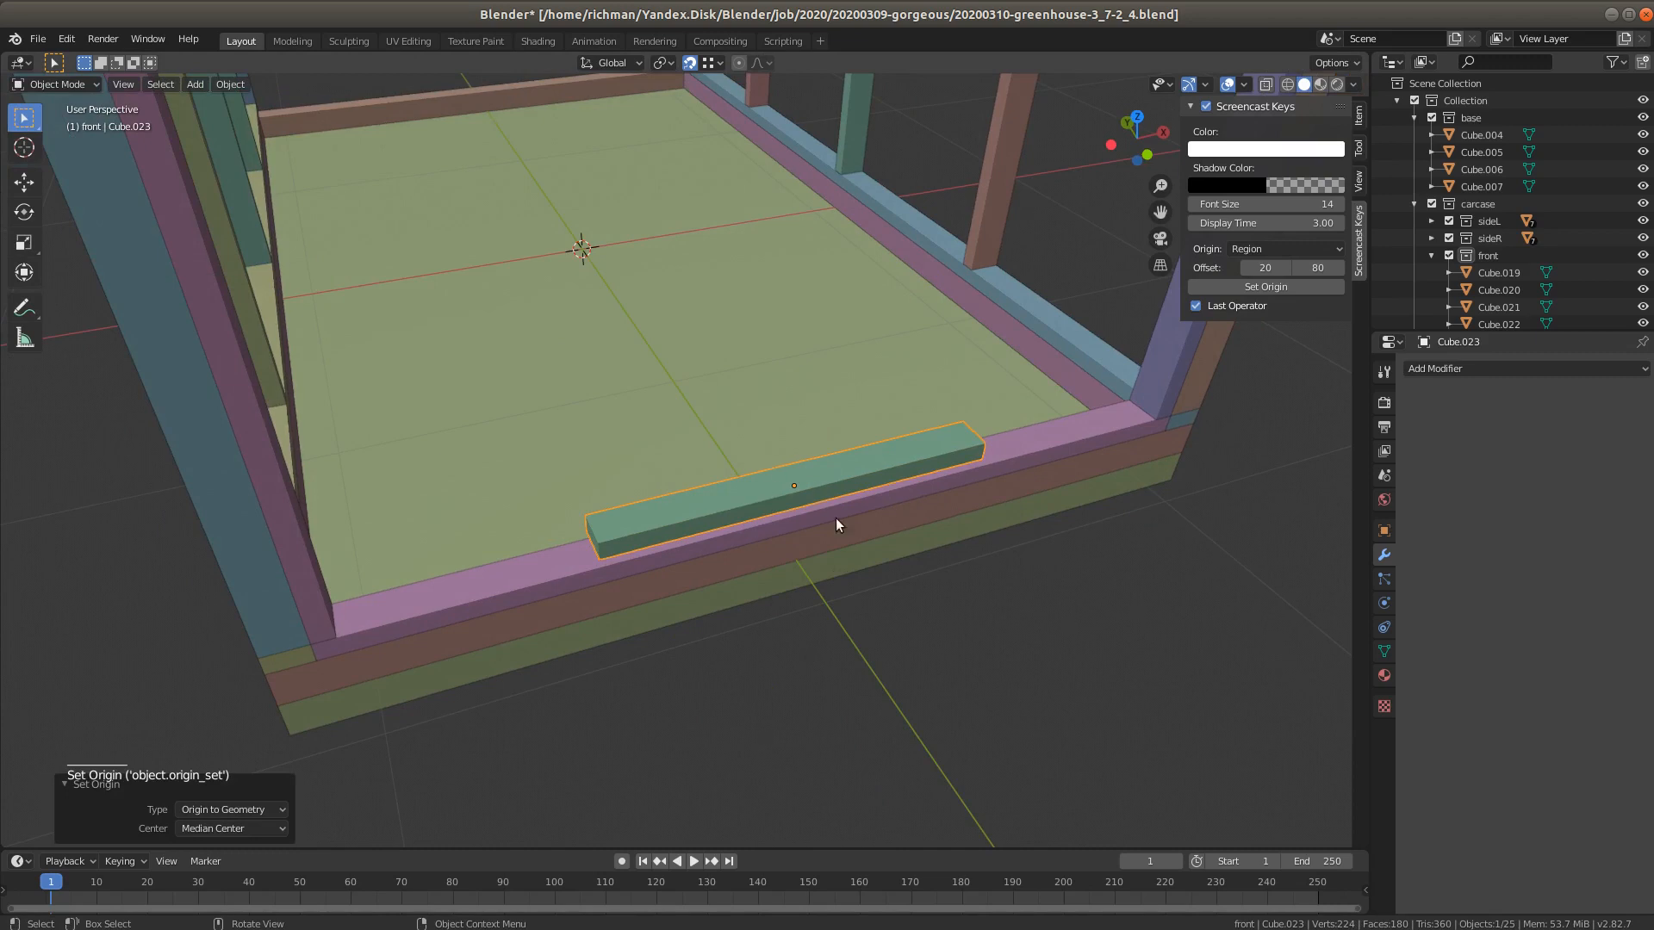
pyautogui.moveTo(834, 522); pyautogui.dragTo(834, 467)
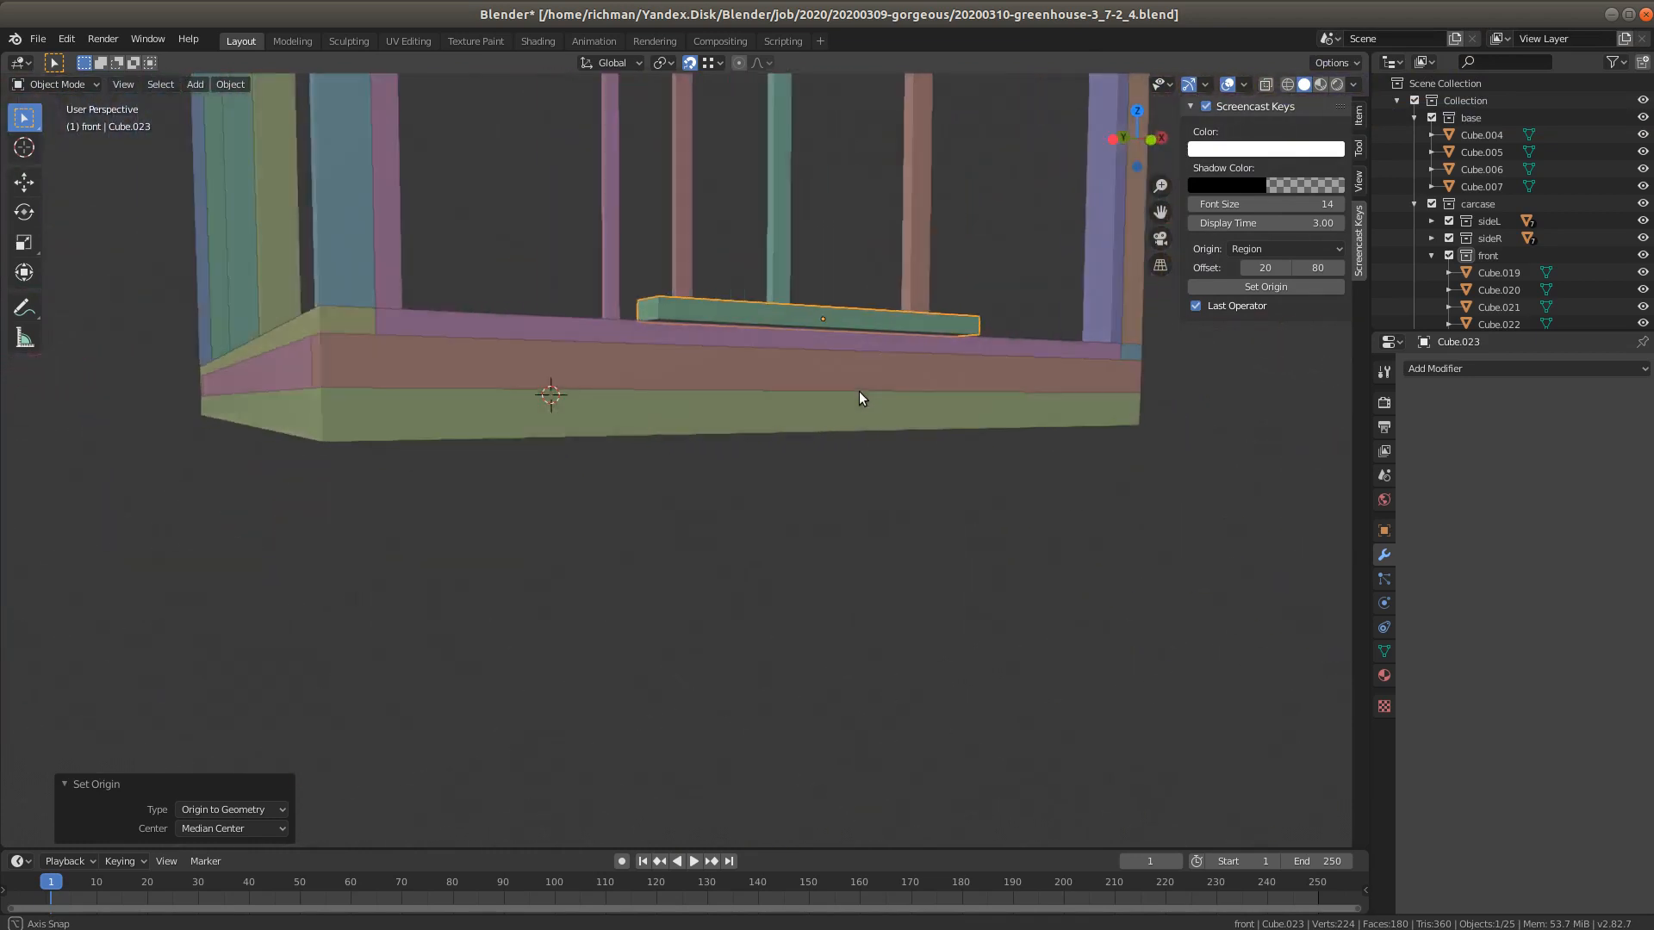
pyautogui.moveTo(860, 398); pyautogui.dragTo(834, 430)
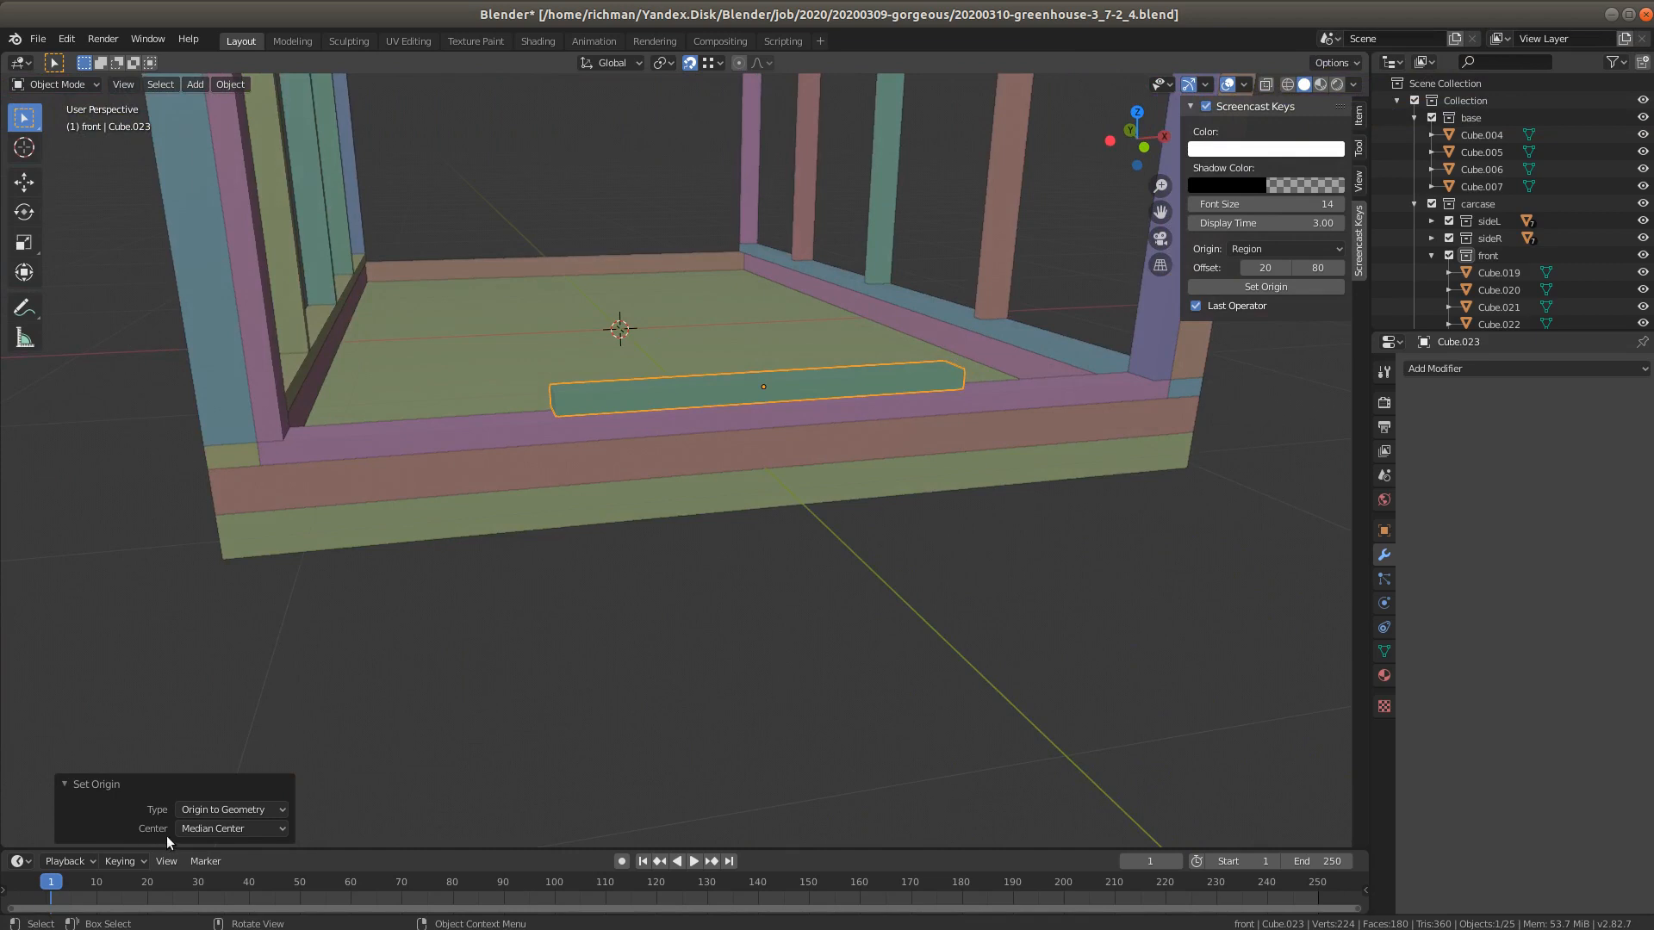
pyautogui.click(230, 828)
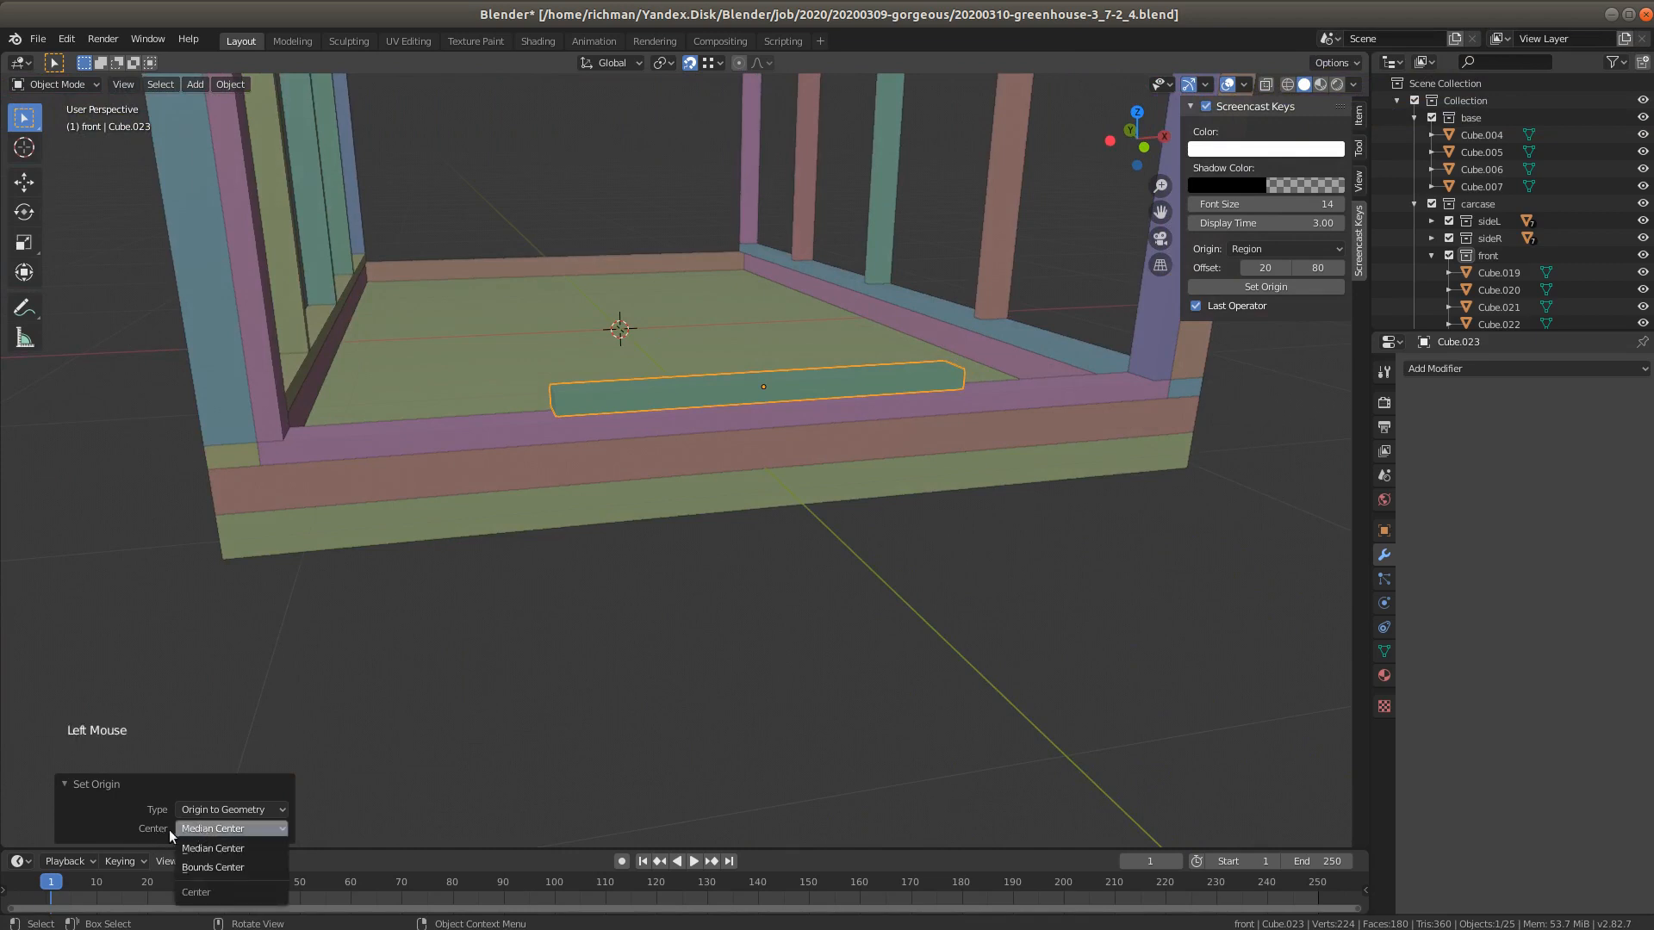
pyautogui.click(212, 828)
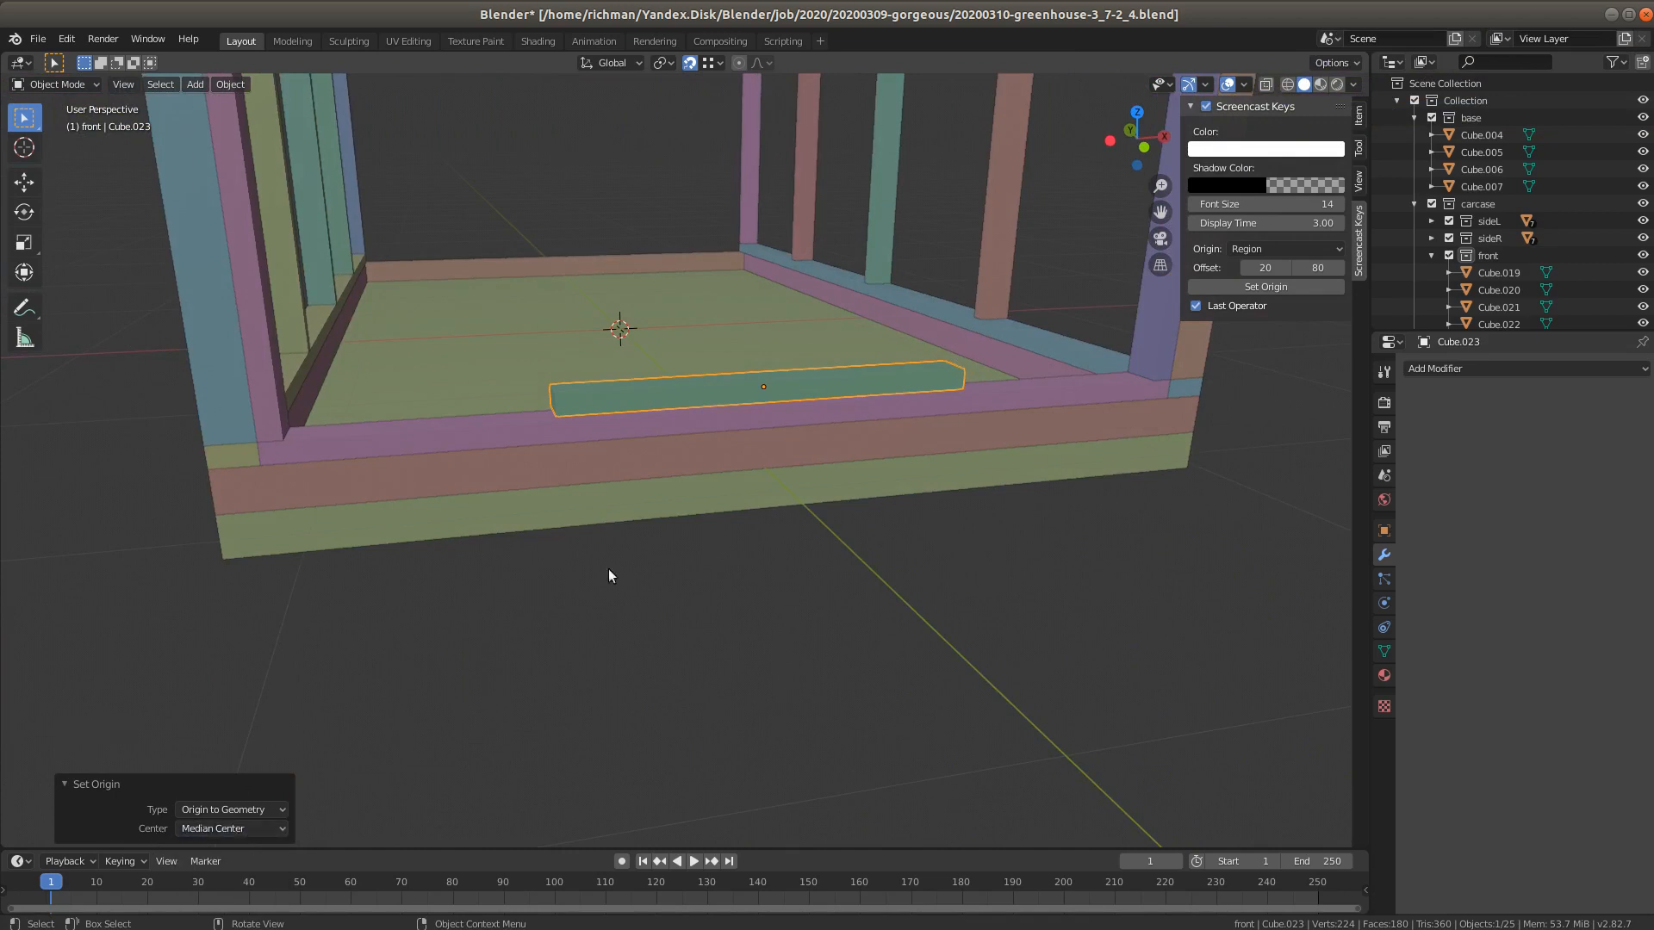
pyautogui.moveTo(746, 548)
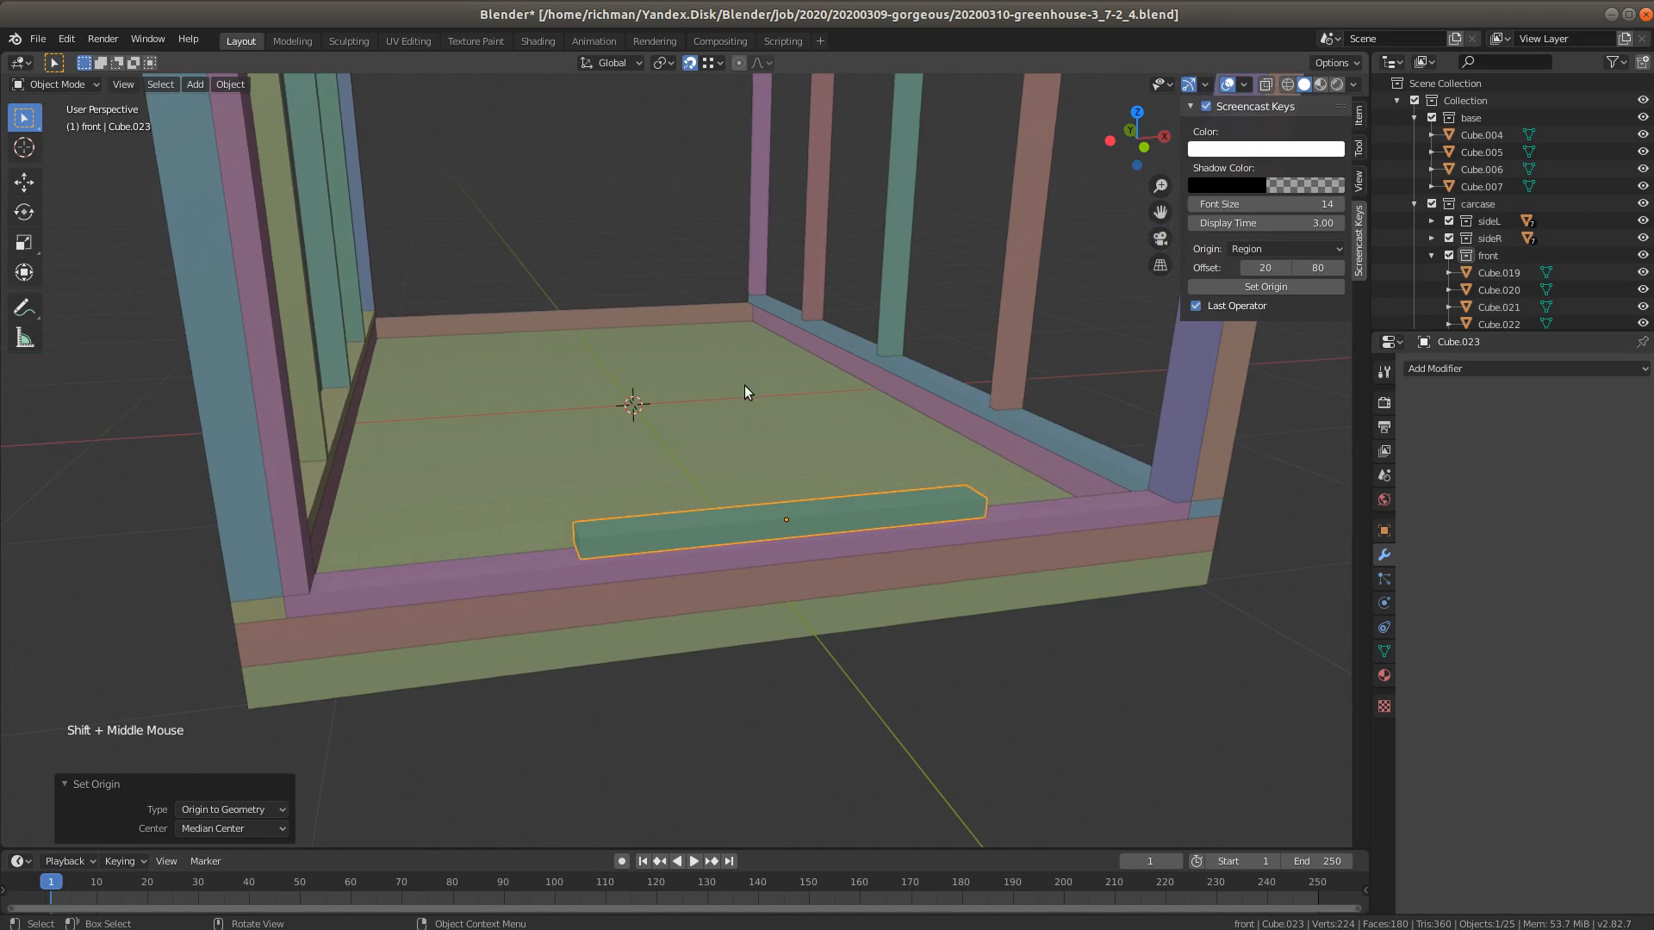
pyautogui.moveTo(741, 472)
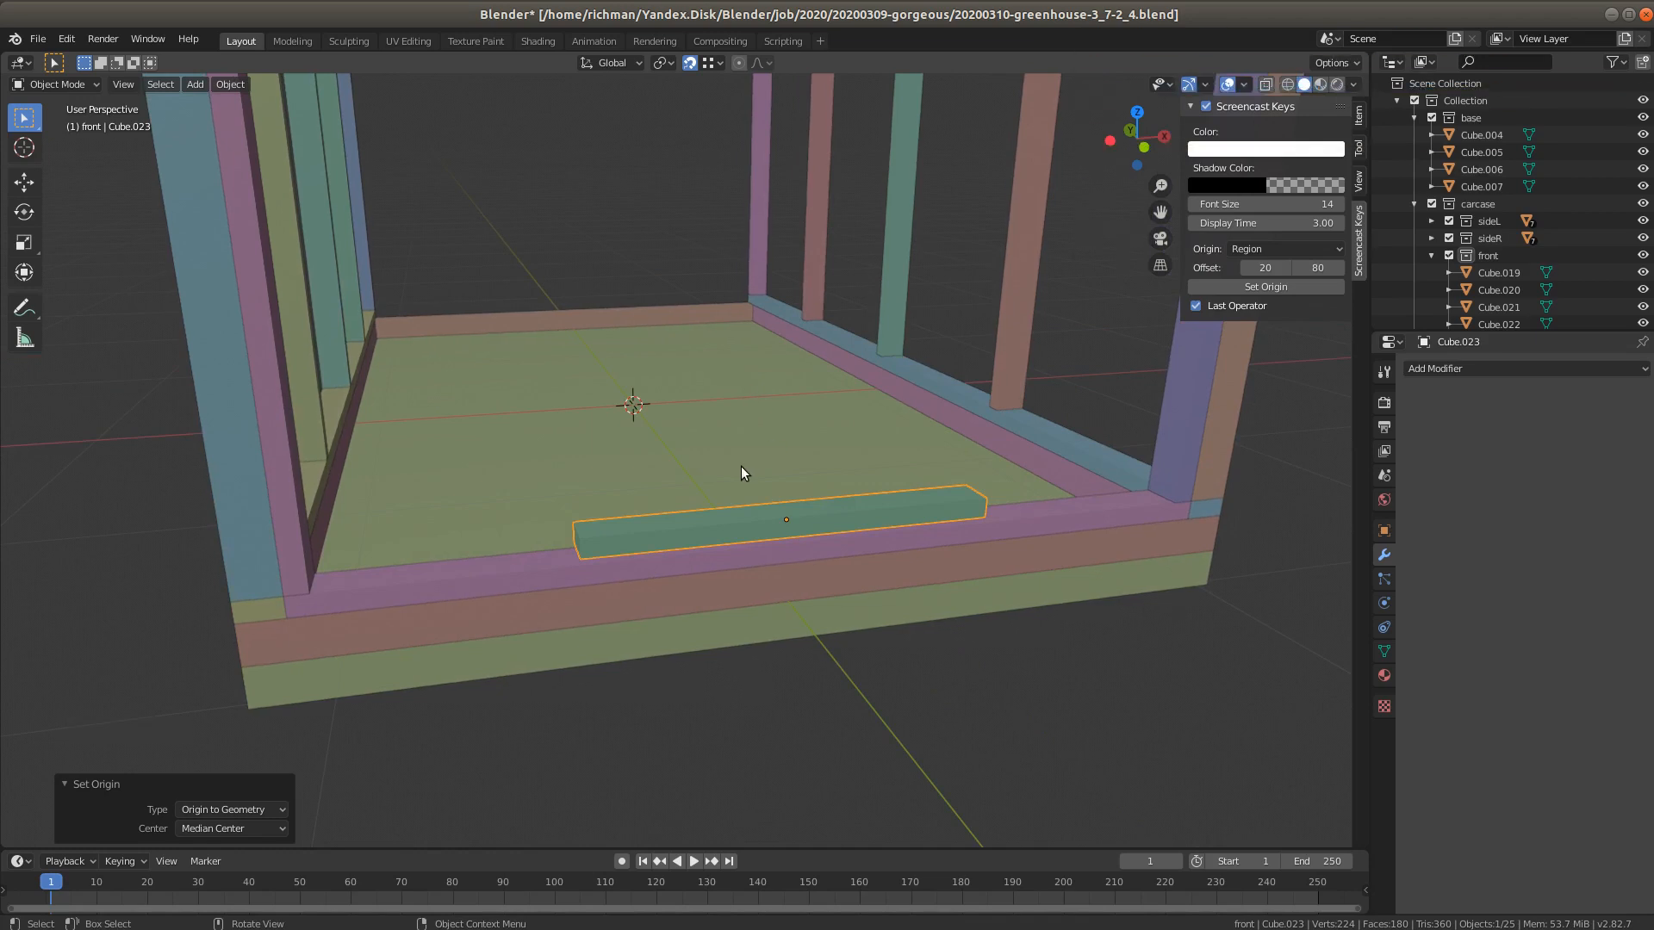